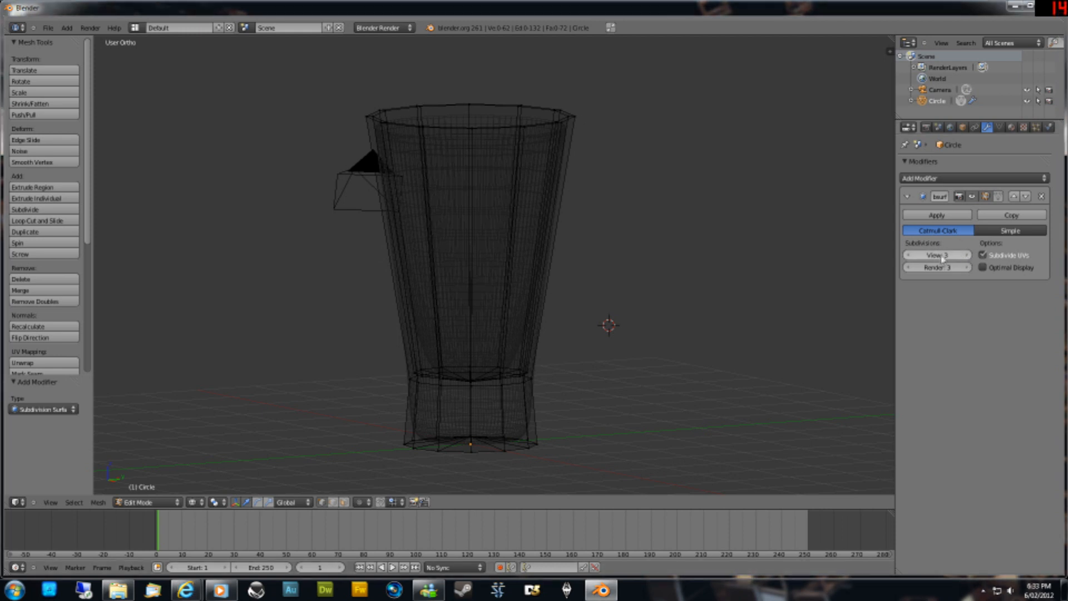
Adjust viewport subdivision levels (4, 5, then lower), and place an edge loop near the base bottom.
left_click(960, 255)
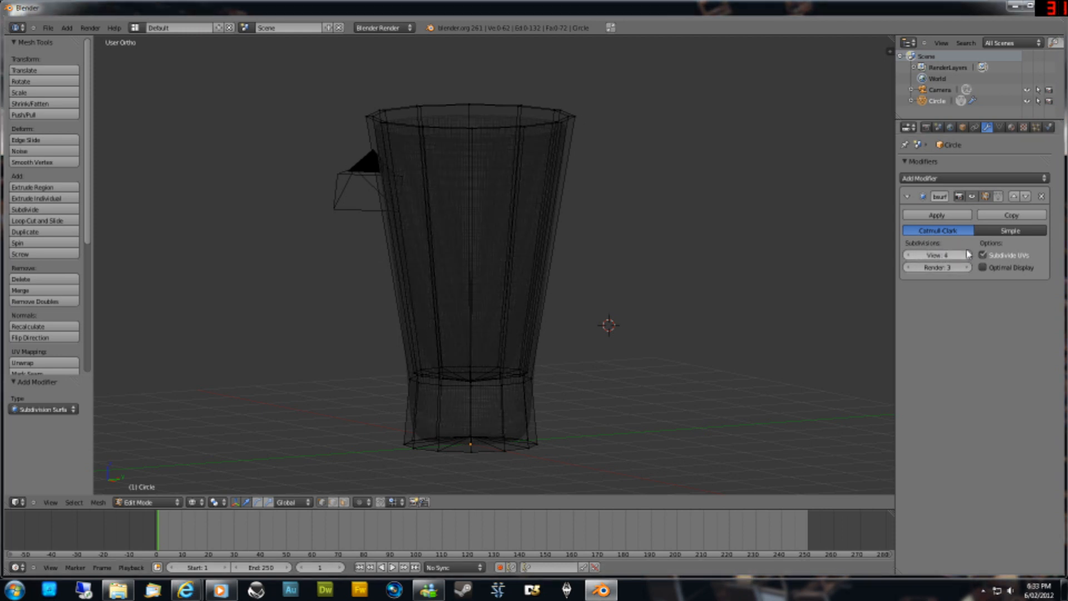
left_click(964, 254)
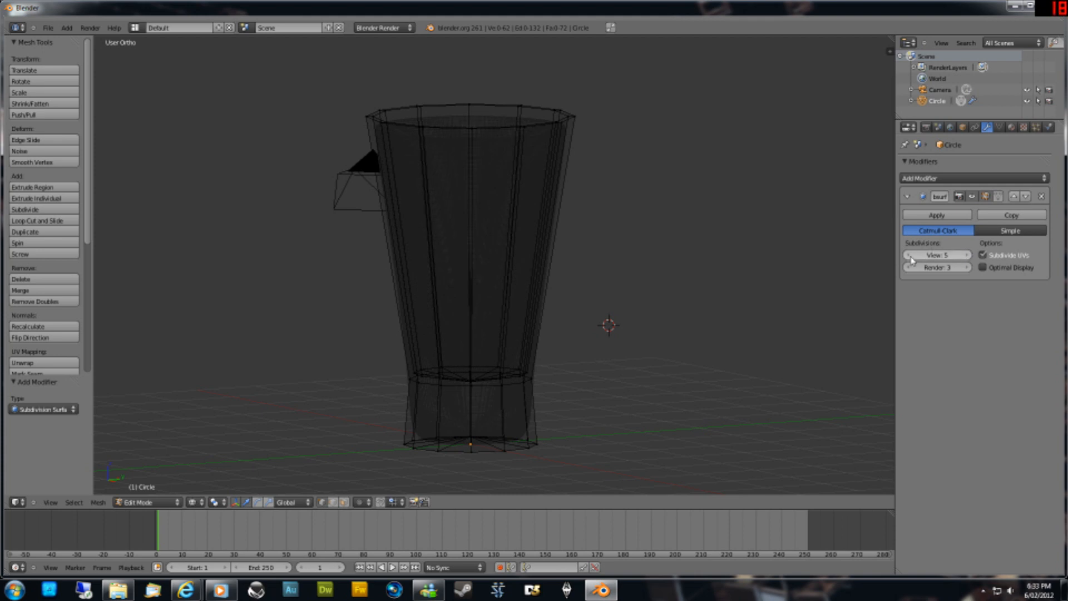
left_click(909, 255)
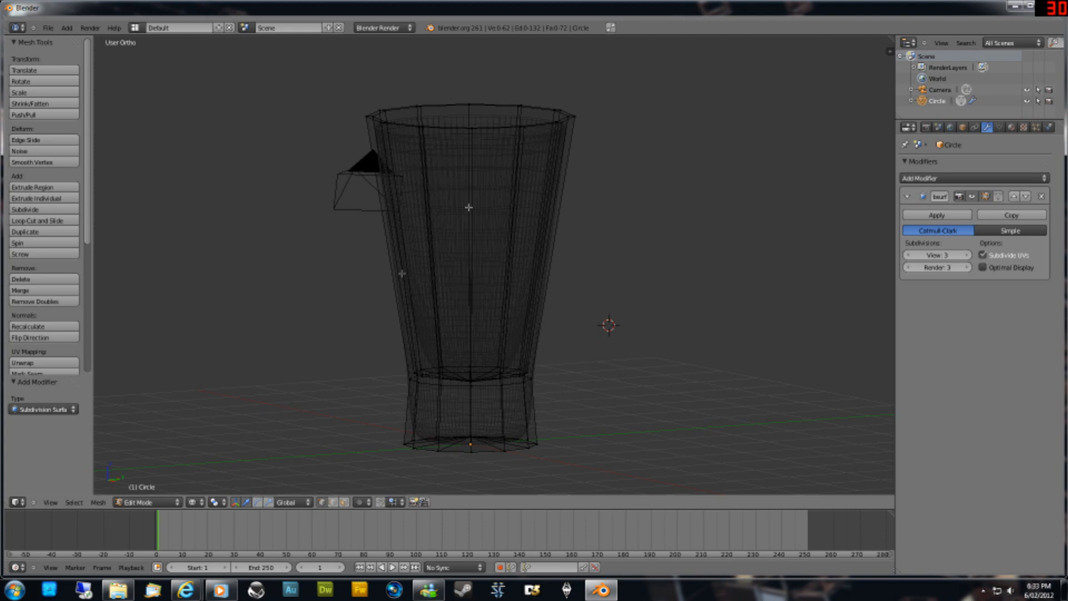
mouse_move(407, 385)
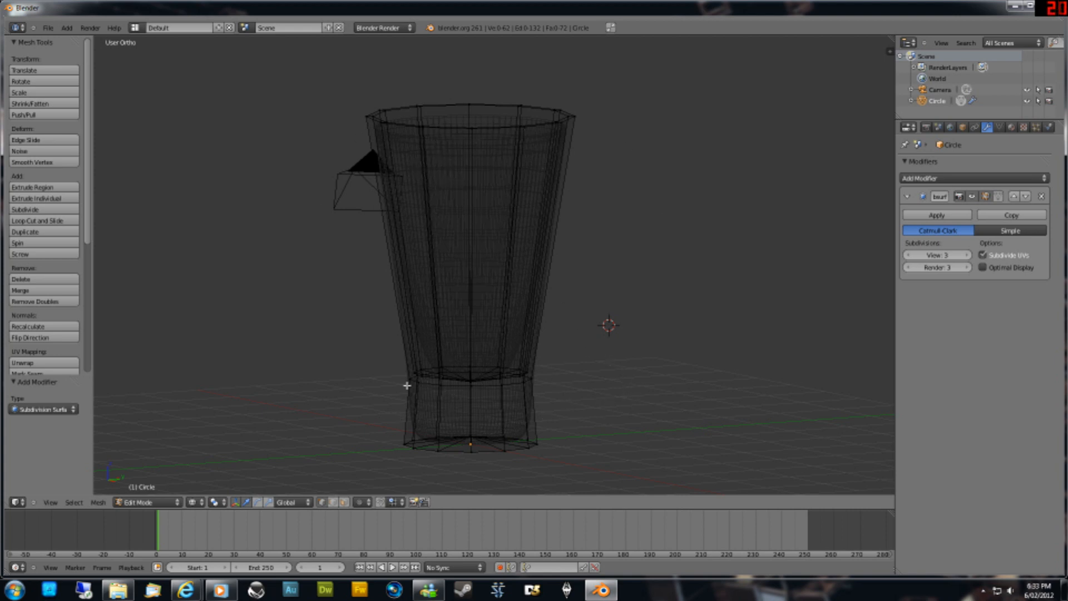
mouse_move(526, 421)
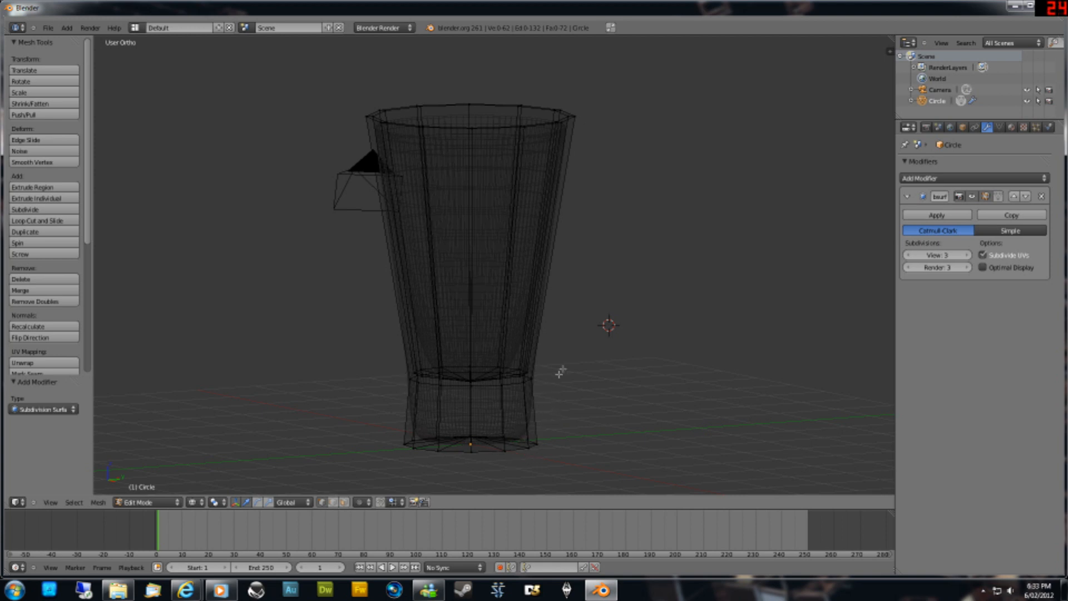
mouse_move(507, 404)
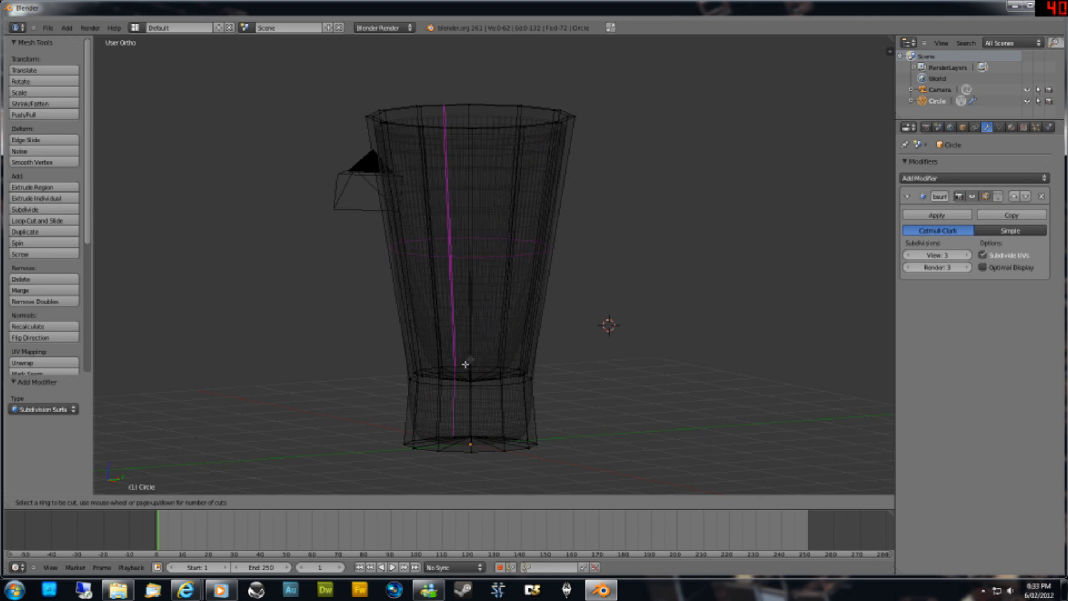
mouse_move(448, 401)
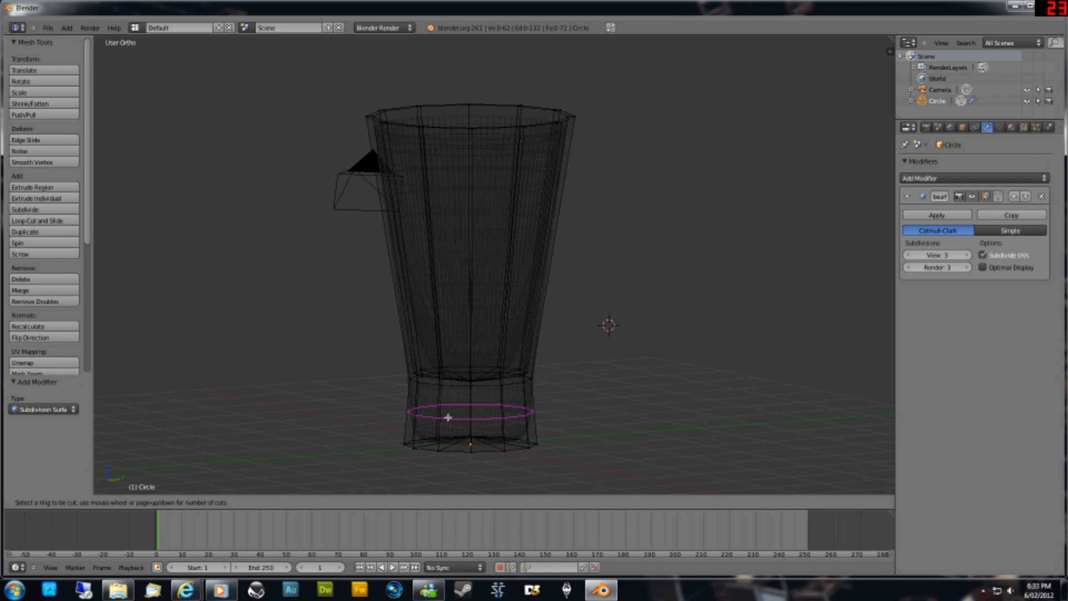
left_click(447, 415)
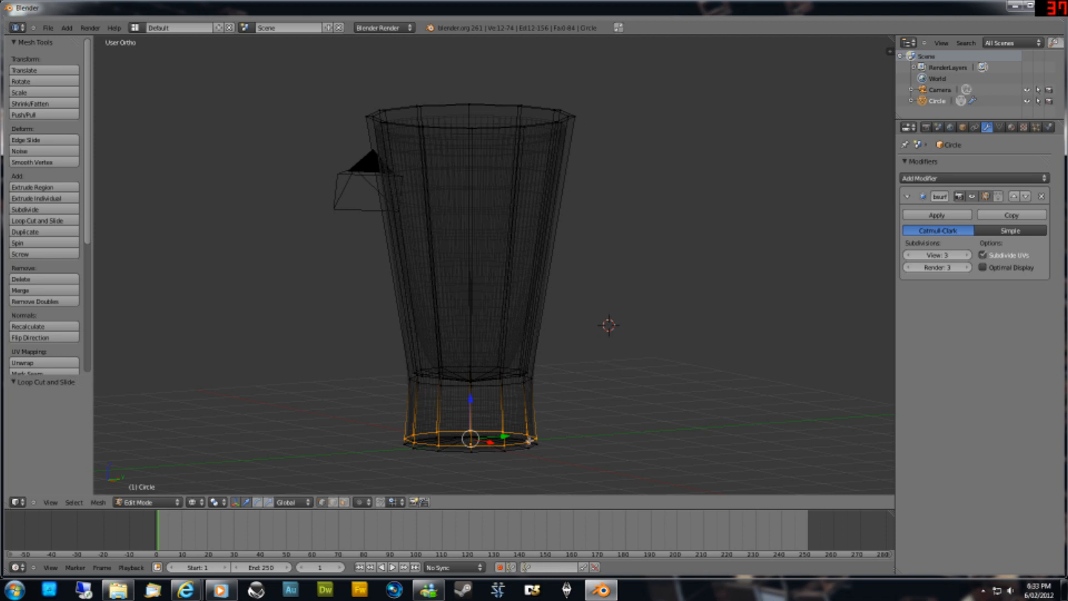
mouse_move(521, 249)
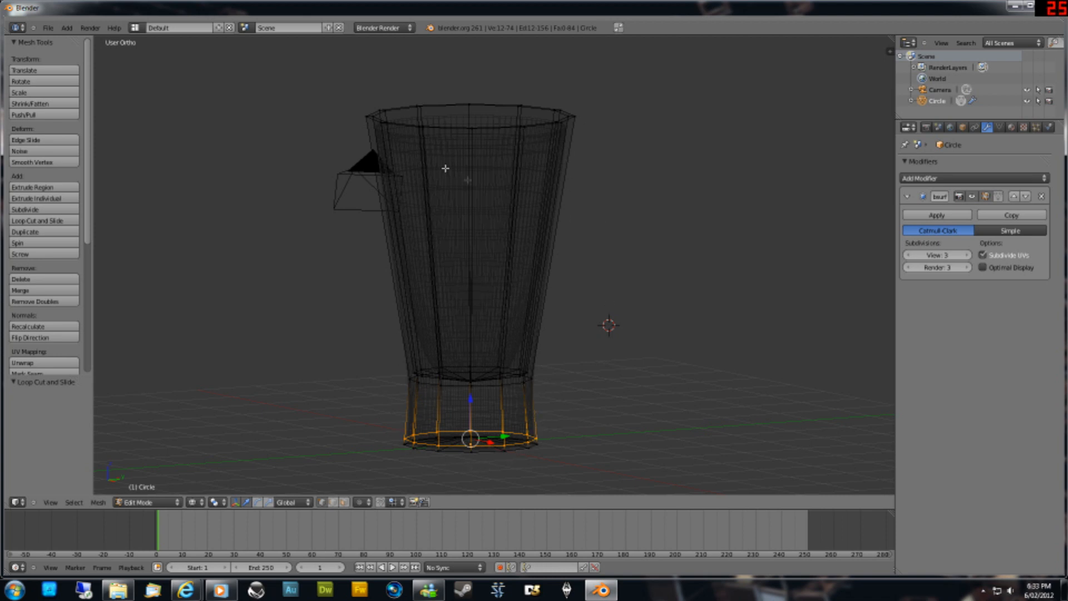
mouse_move(525, 334)
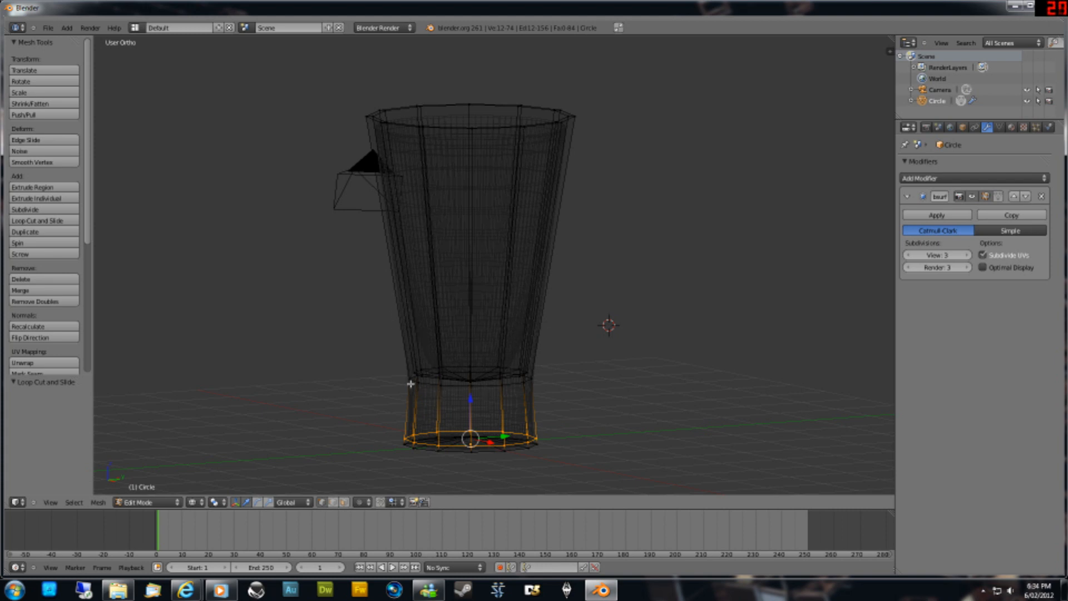
mouse_move(462, 319)
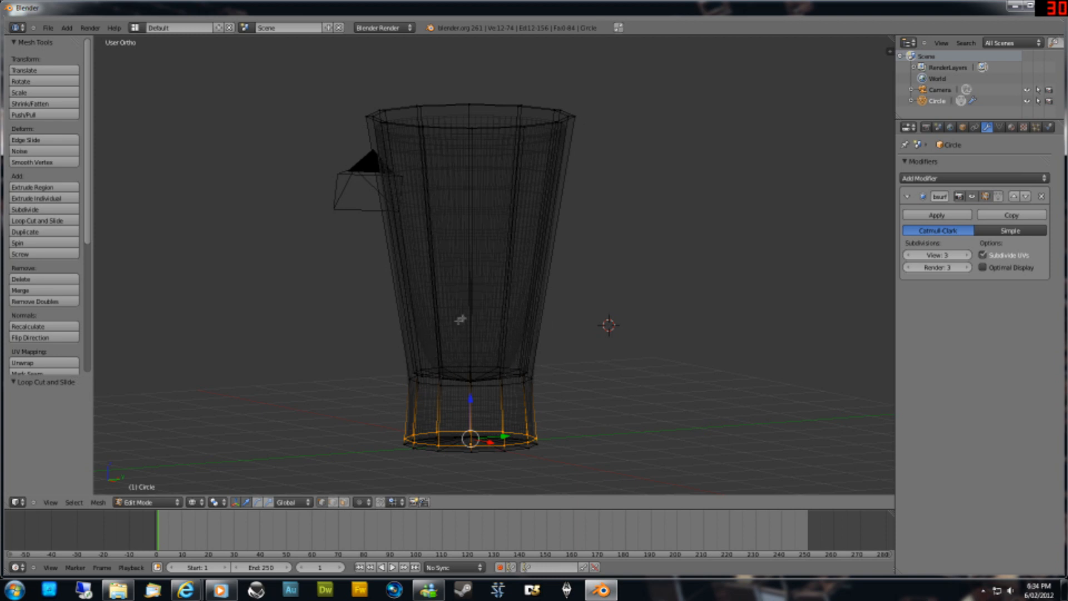
mouse_move(416, 334)
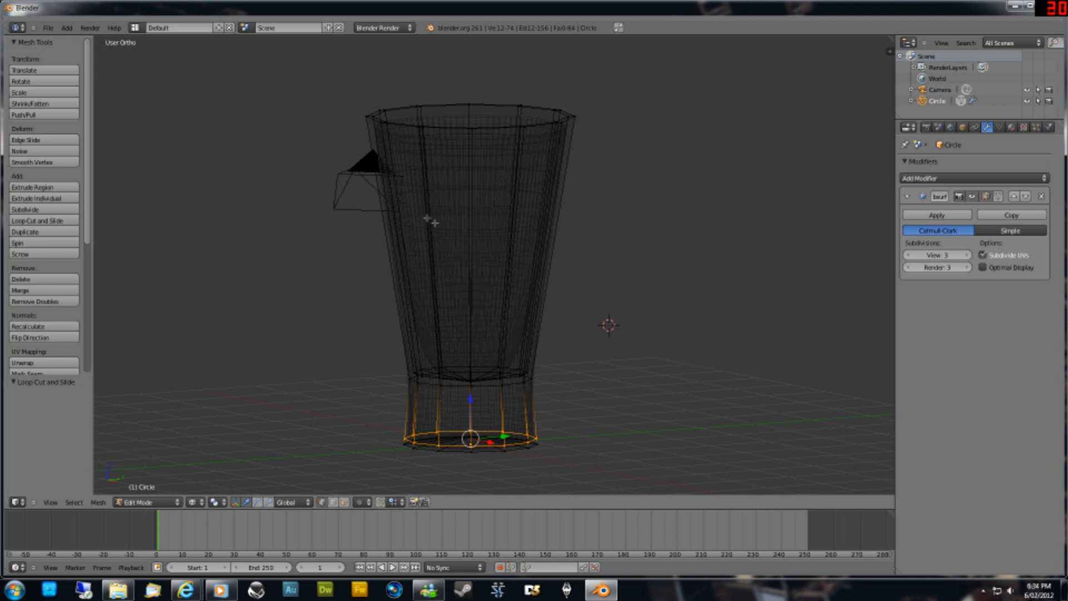
mouse_move(619, 285)
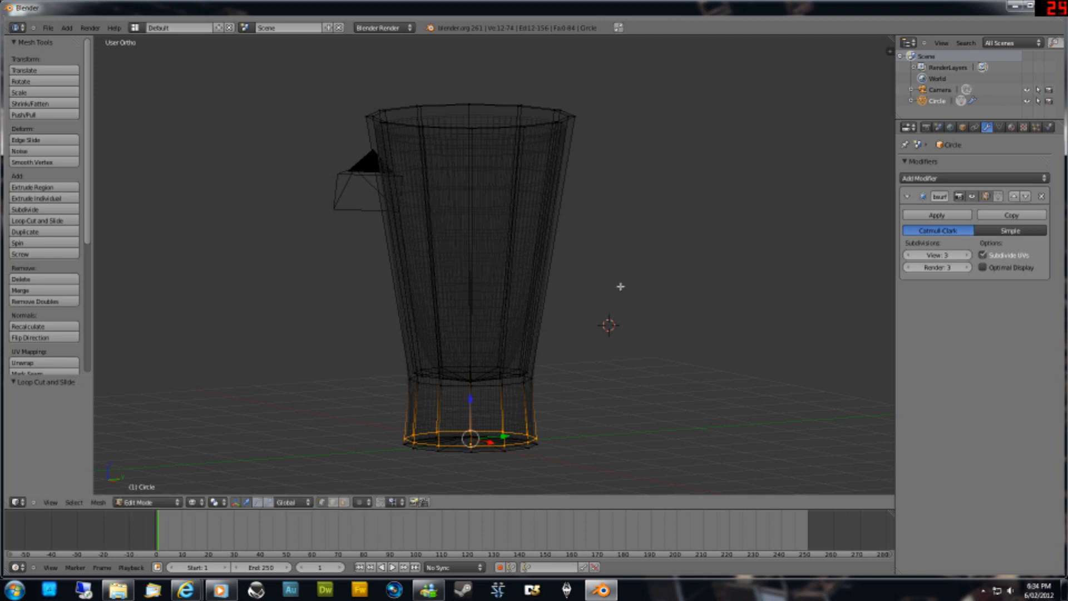
Start a loop cut around the glass's bowl, sliding it down toward the base.
left_click(36, 221)
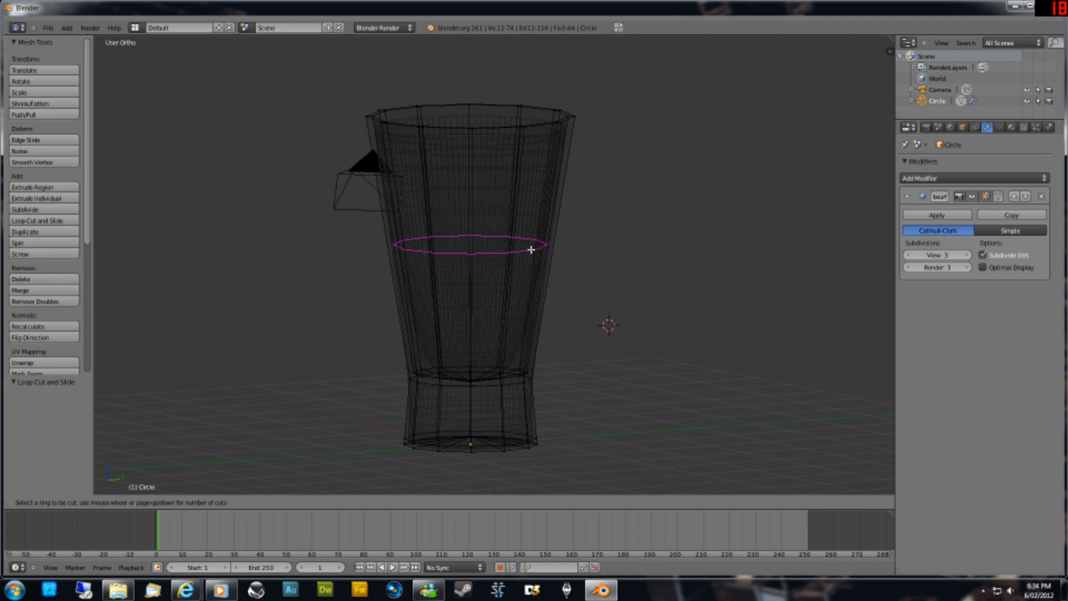
mouse_move(545, 255)
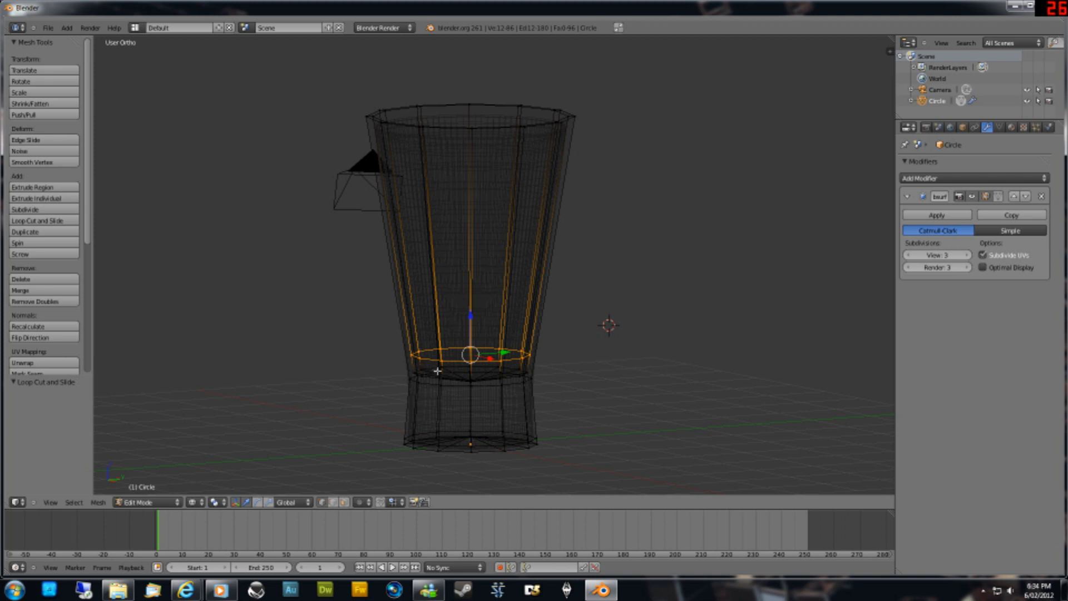
mouse_move(545, 152)
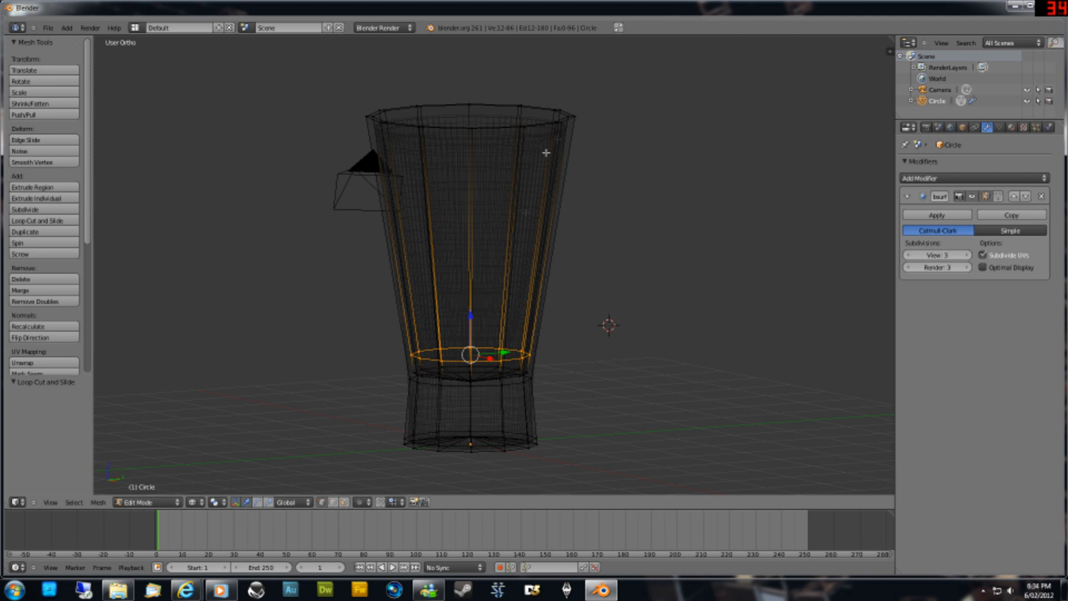
mouse_move(668, 368)
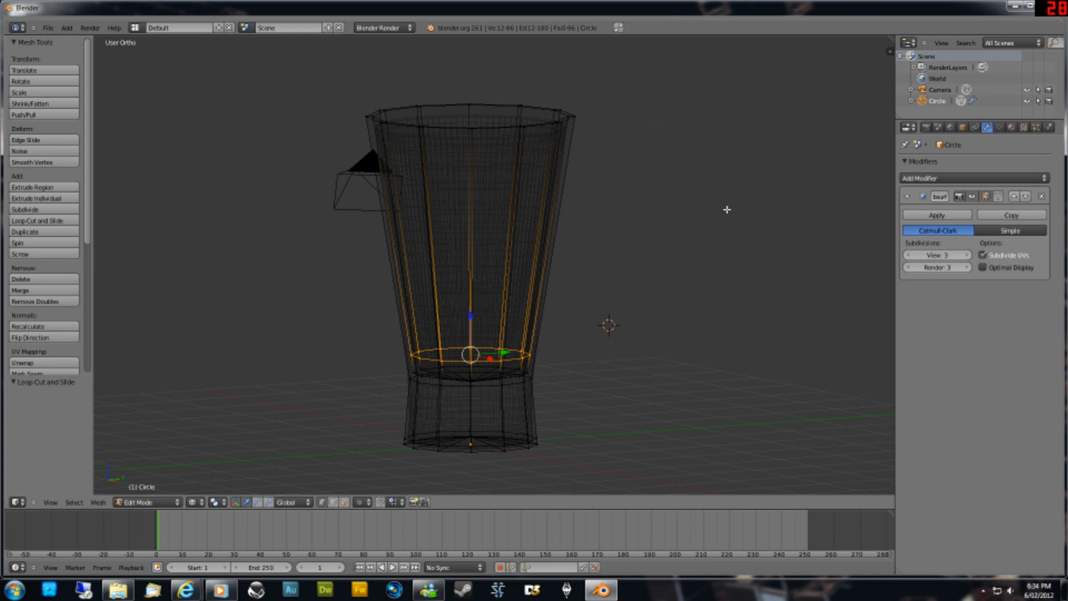
mouse_move(839, 328)
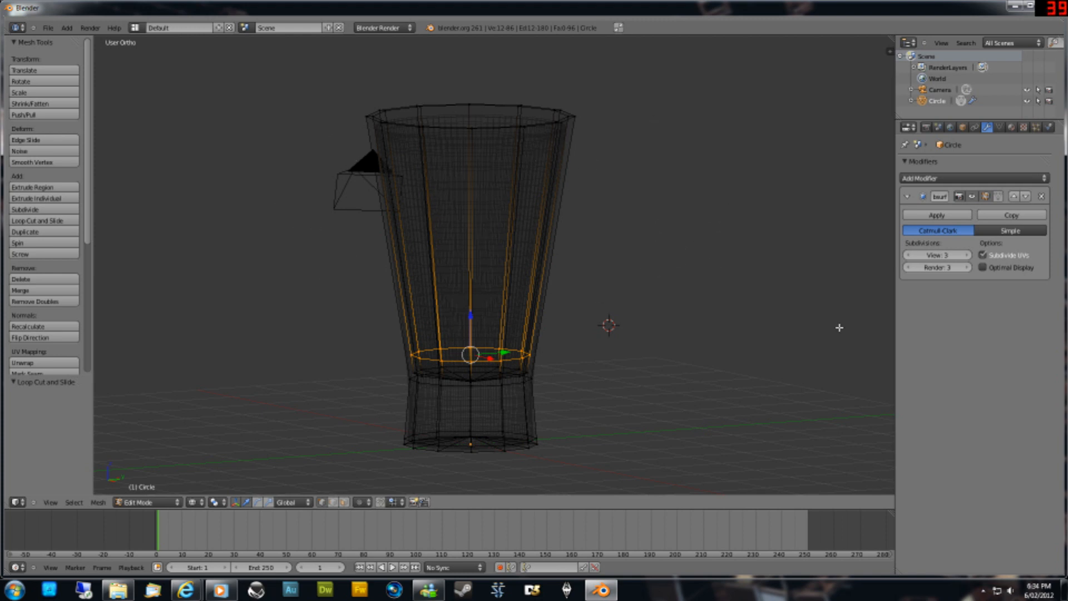
mouse_move(691, 293)
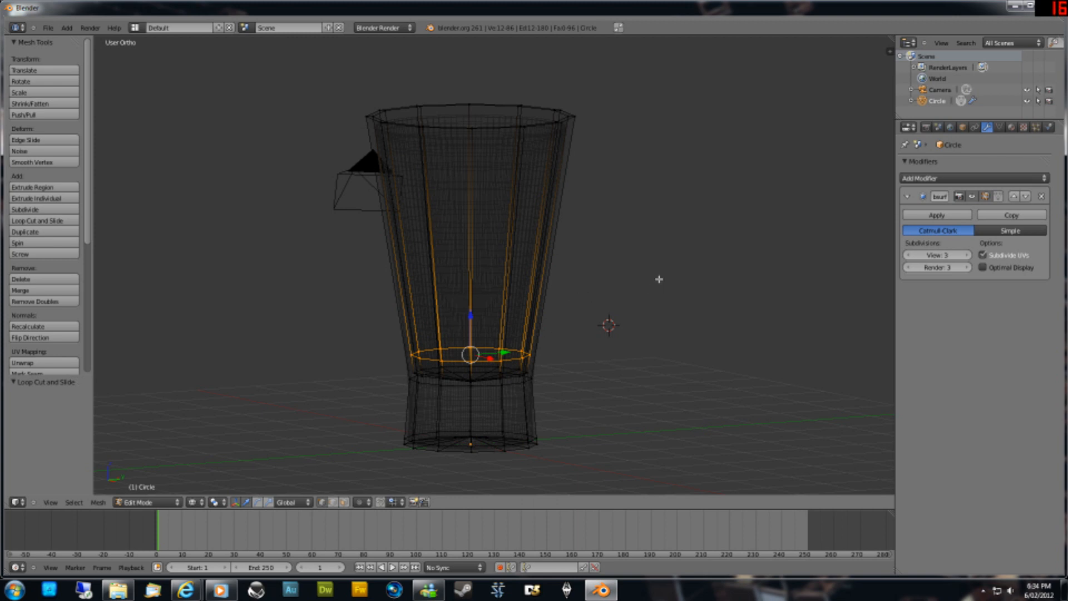
mouse_move(658, 301)
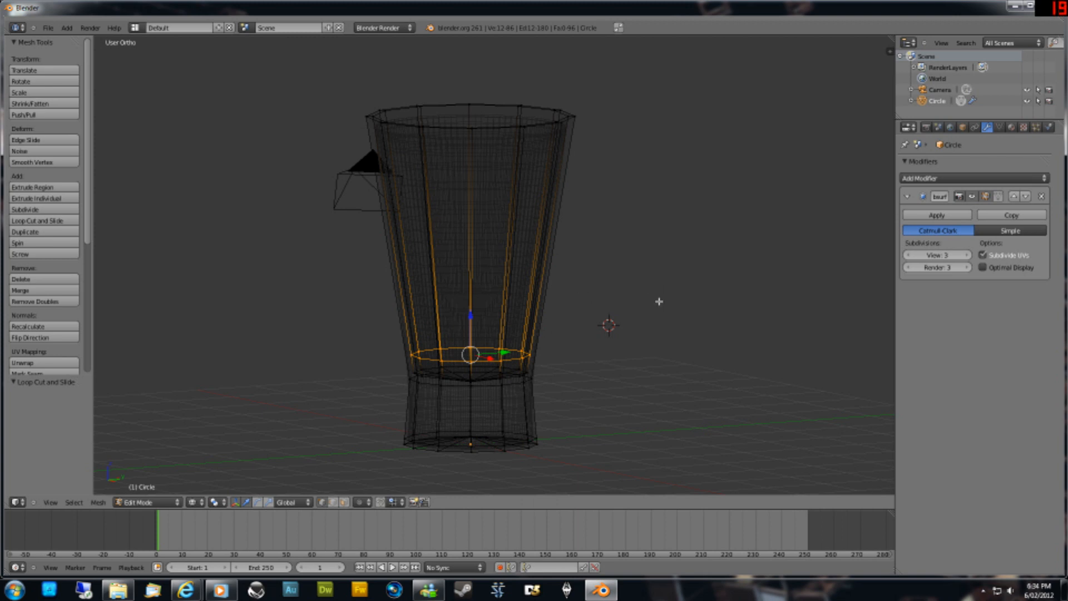
Return to Object Mode and view the scene through the camera.
key("Tab")
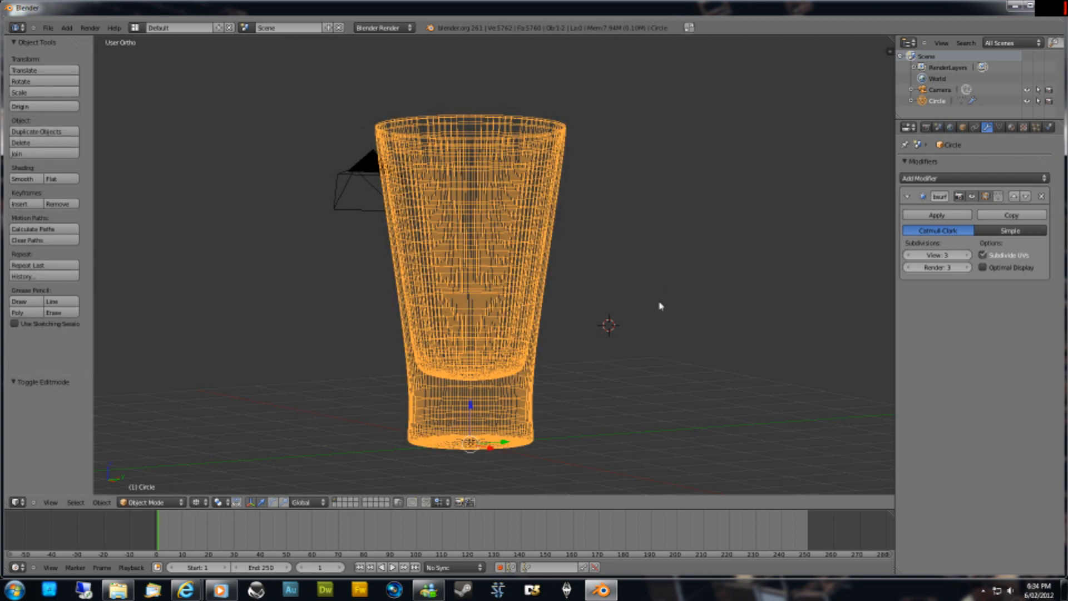
key("KP_0")
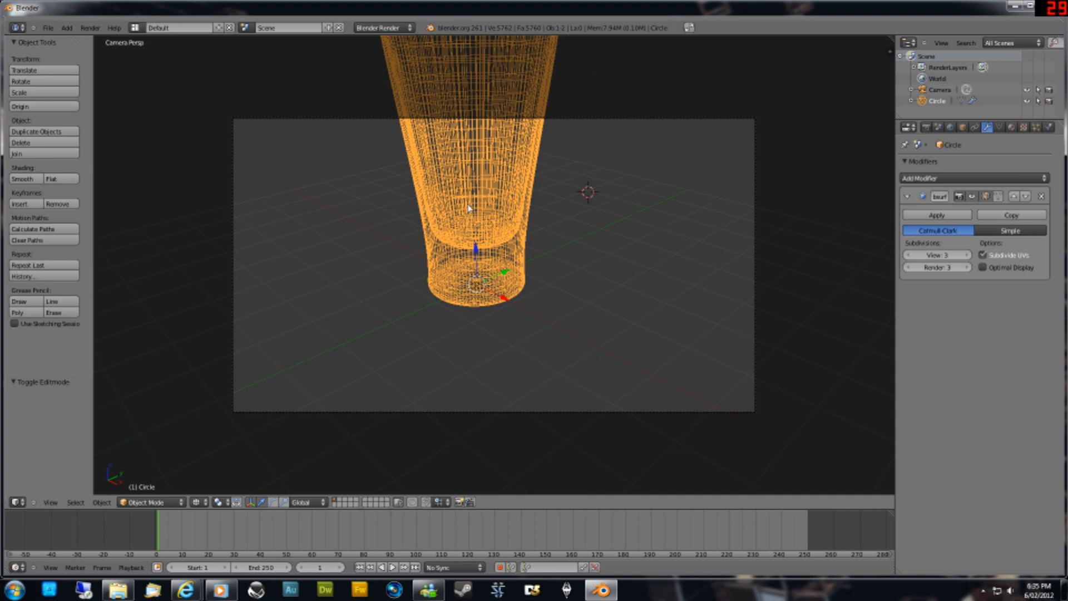
mouse_move(238, 461)
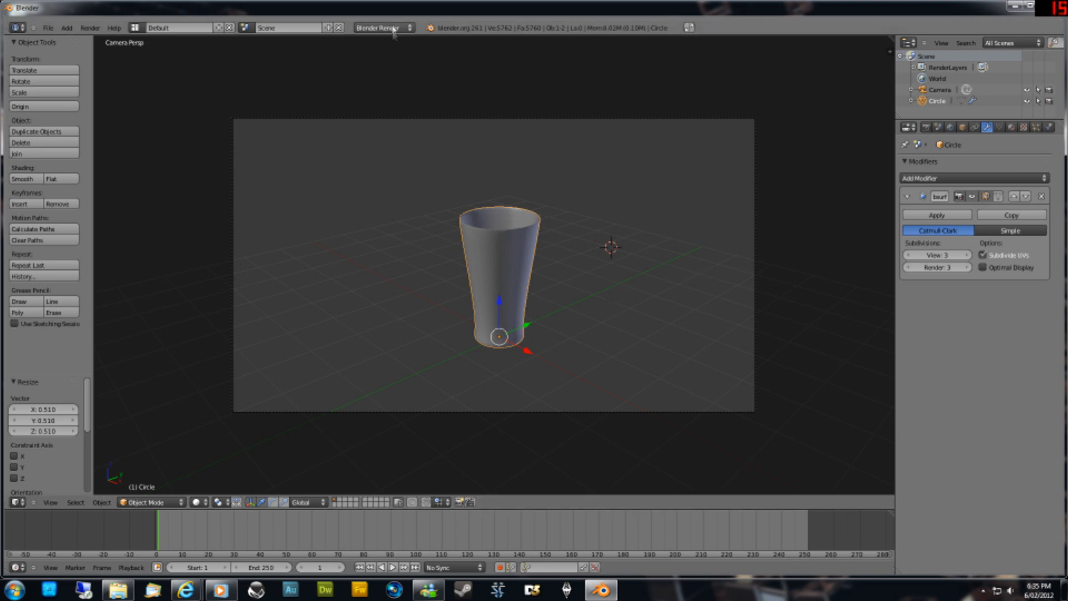
mouse_move(372, 36)
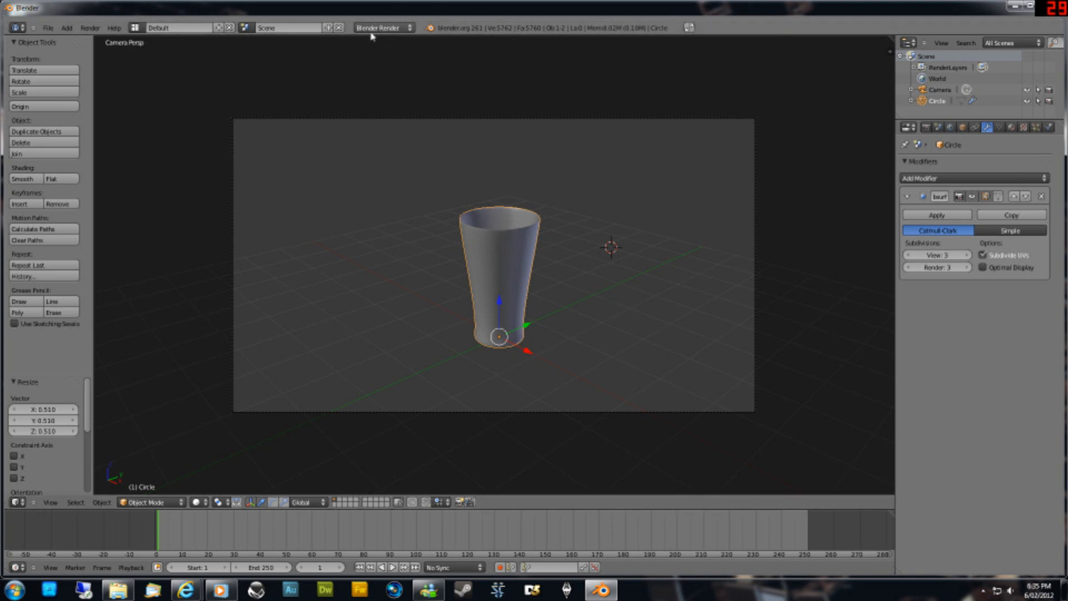
Choose Cycles Render from the header's render engine dropdown.
left_click(383, 27)
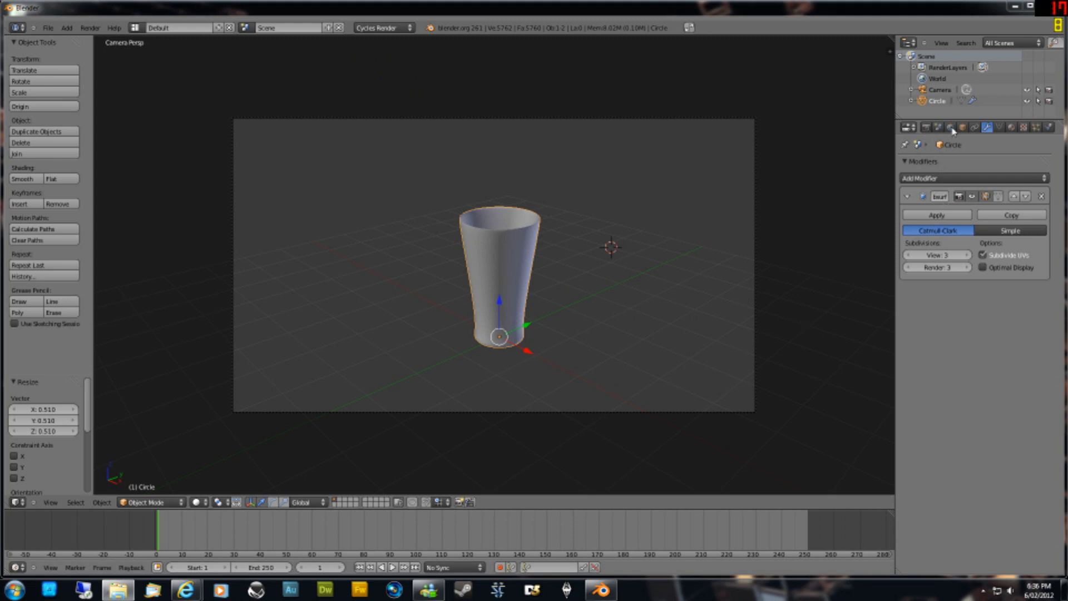
mouse_move(474, 256)
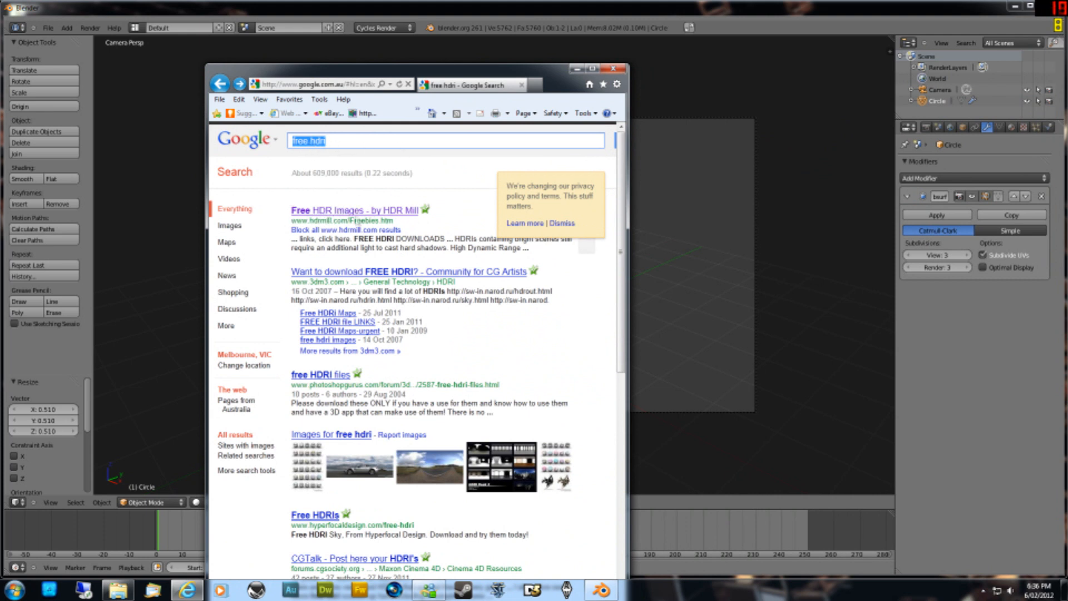
left_click(340, 210)
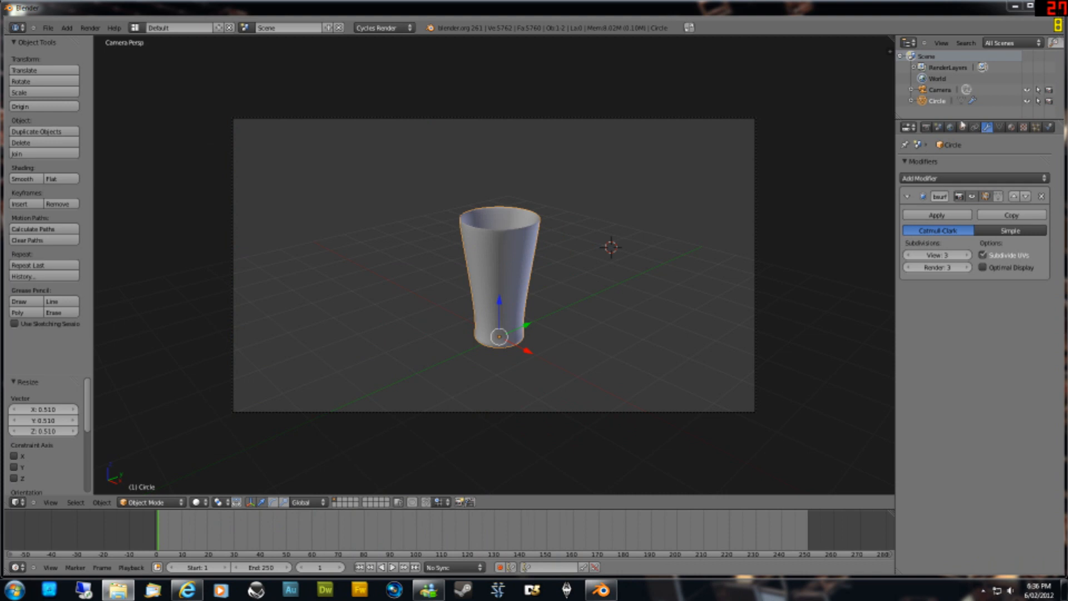
mouse_move(949, 133)
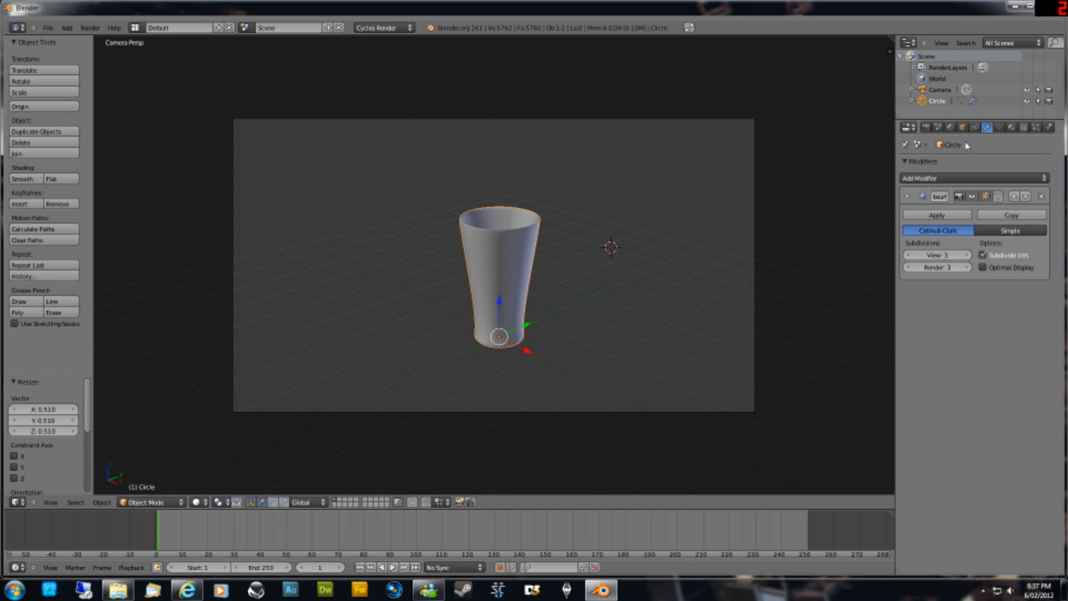
Enable world nodes, feed the Color from an Environment Texture, and browse for its image.
left_click(965, 128)
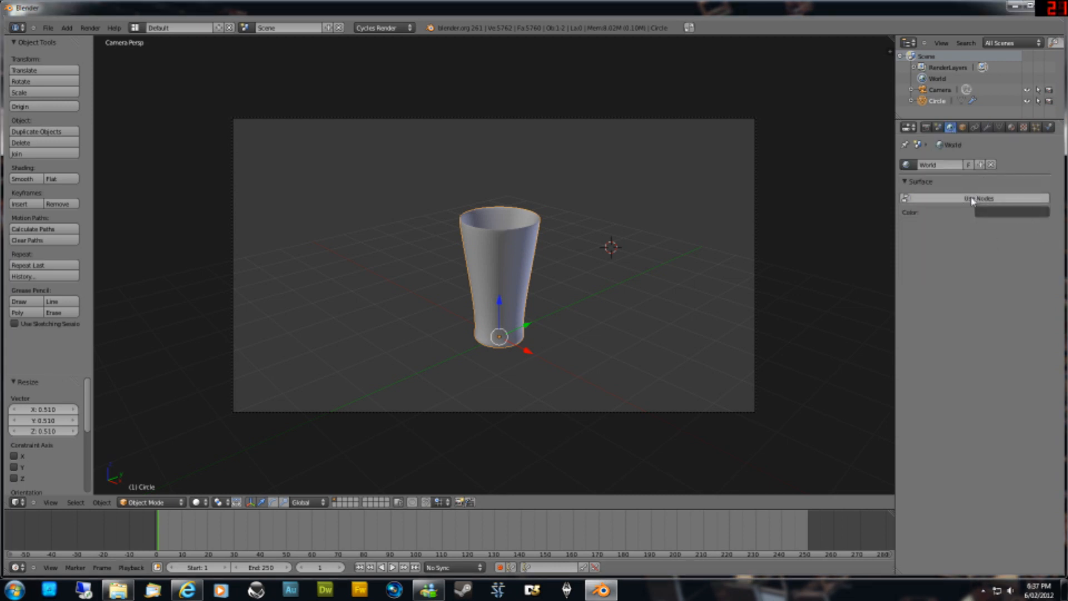
left_click(1000, 198)
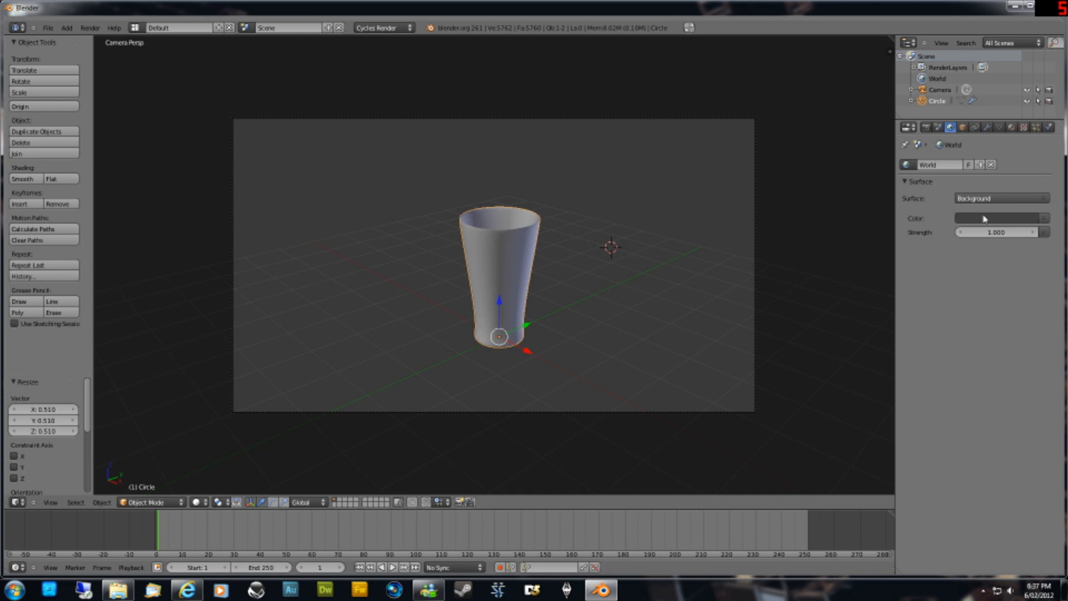
left_click(1000, 218)
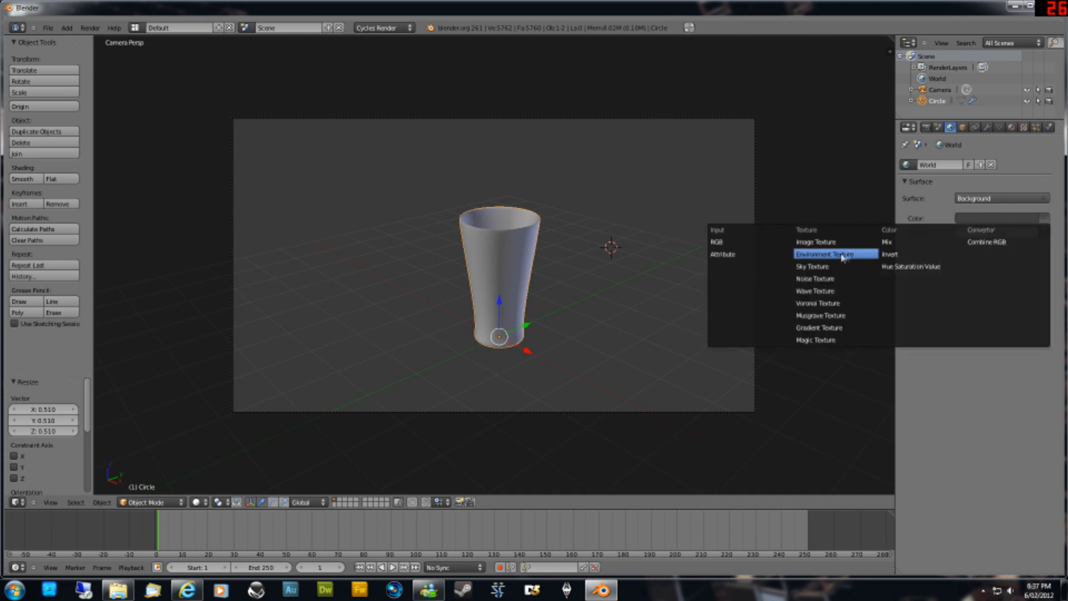
left_click(825, 253)
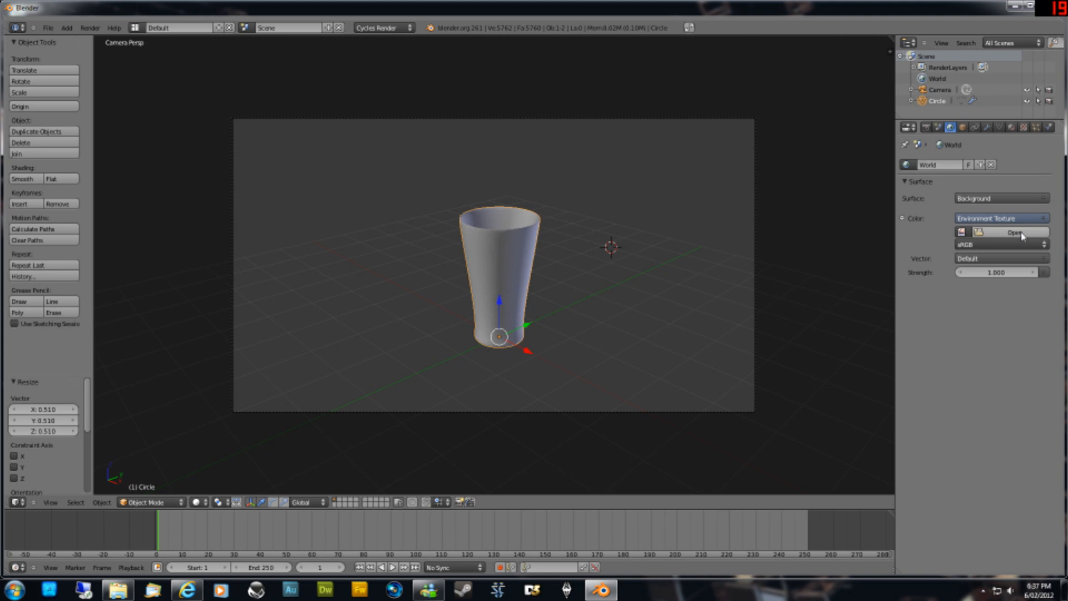
left_click(1014, 232)
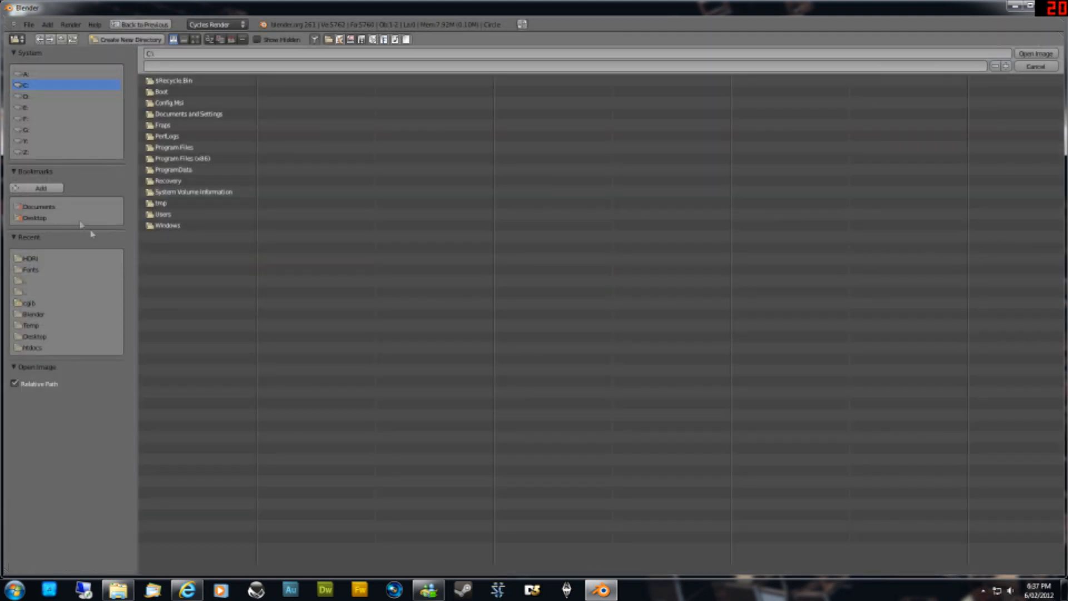
Navigate to Desktop > Blender > HDRI and pick Church_HarvestLobby.hdr.
left_click(34, 335)
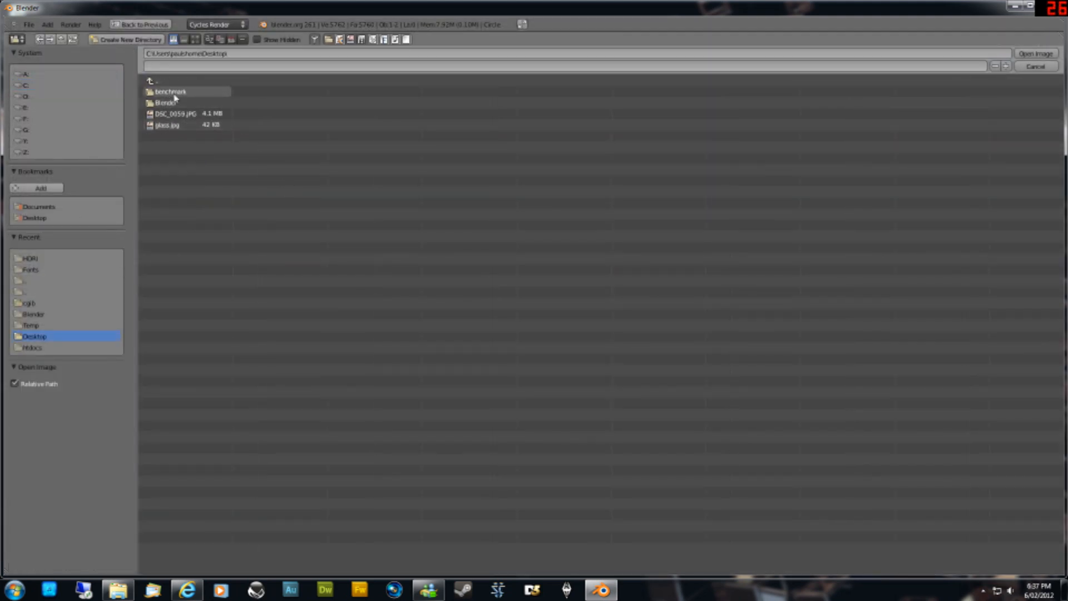
double_click(164, 103)
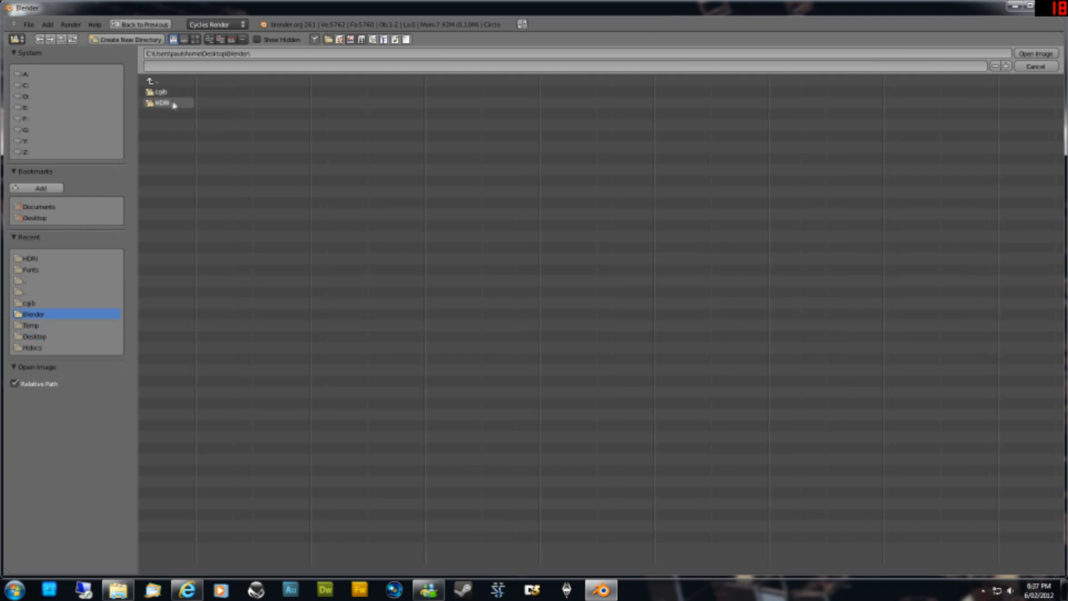
double_click(161, 104)
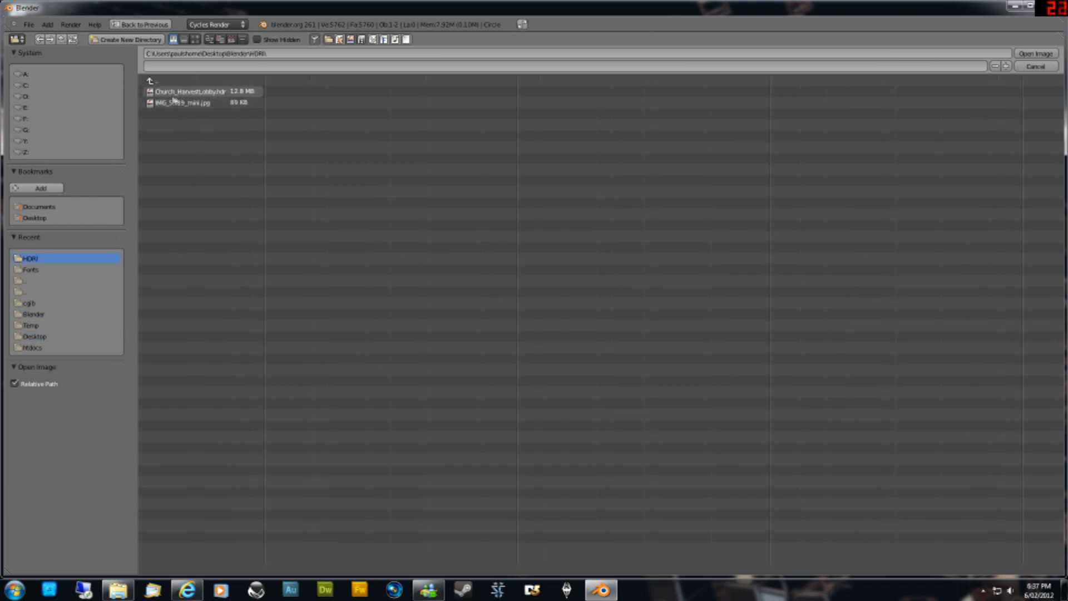
left_click(198, 91)
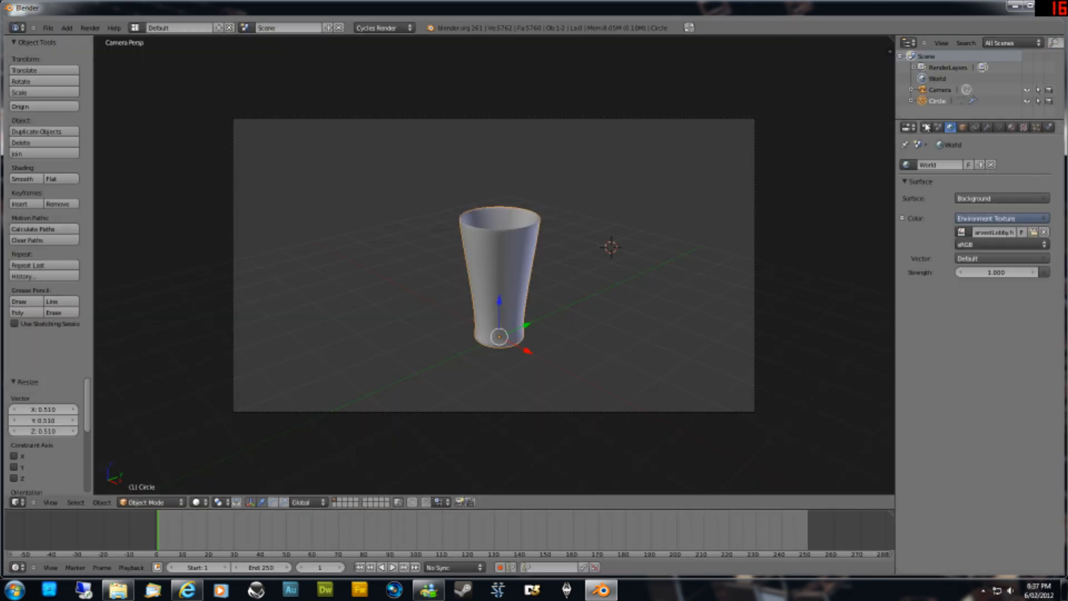
Render a test image of the glass from the Render properties.
left_click(908, 128)
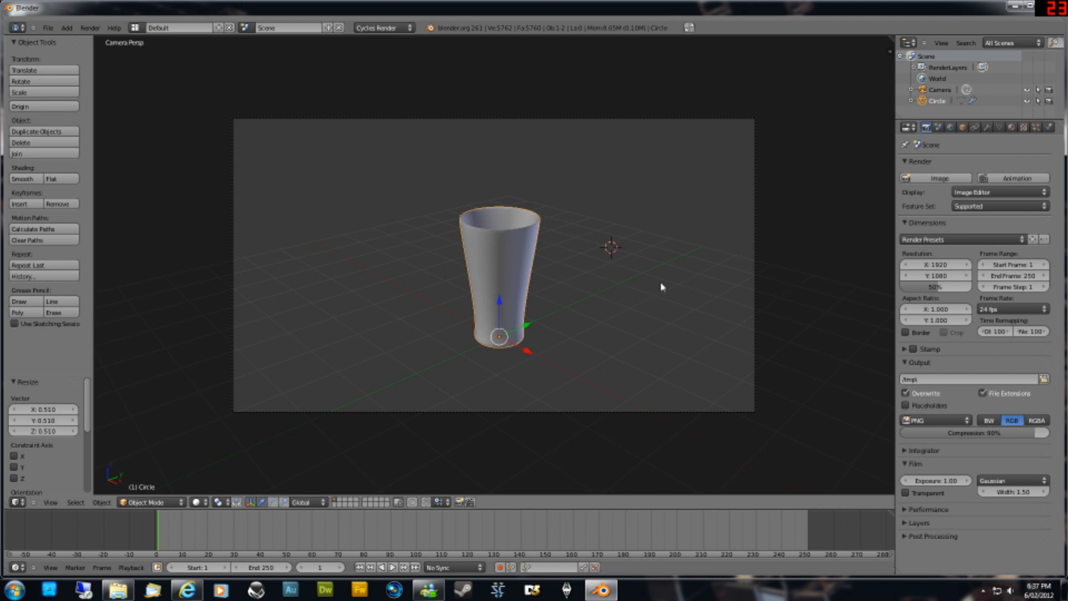
left_click(938, 178)
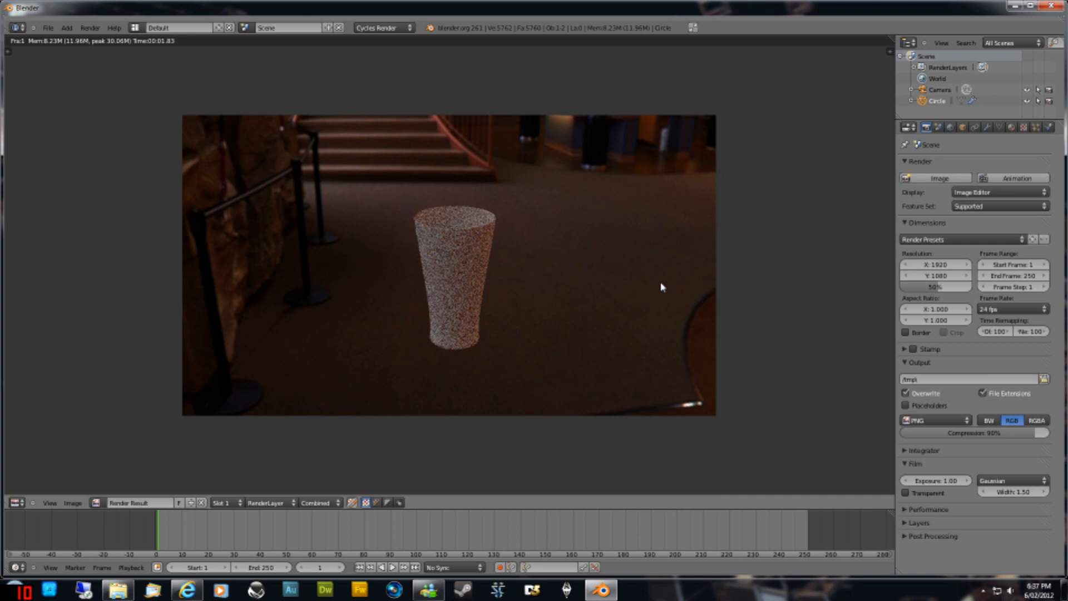
mouse_move(534, 231)
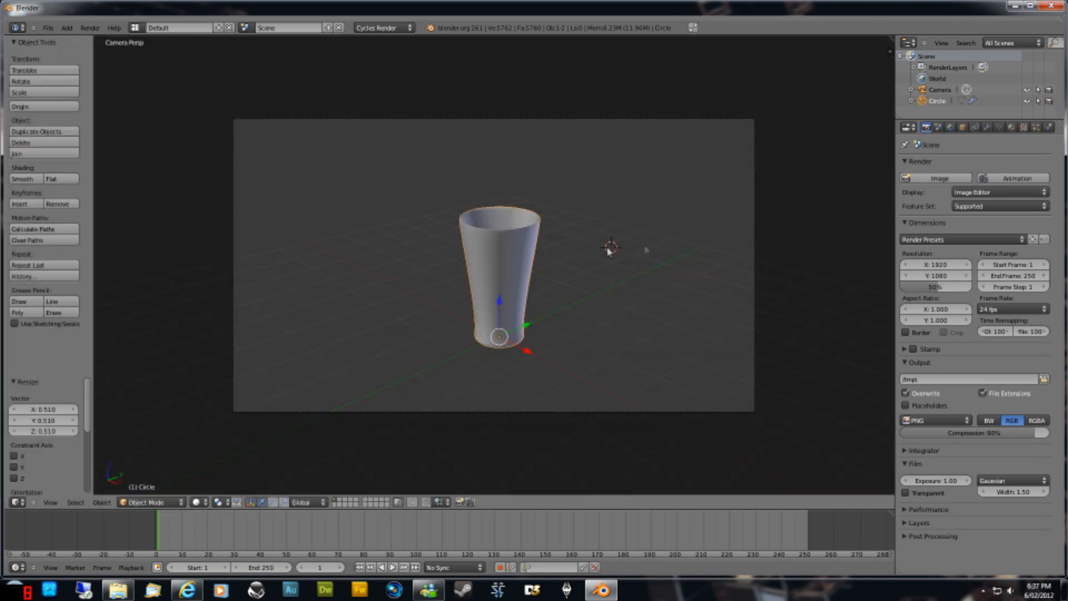
mouse_move(531, 234)
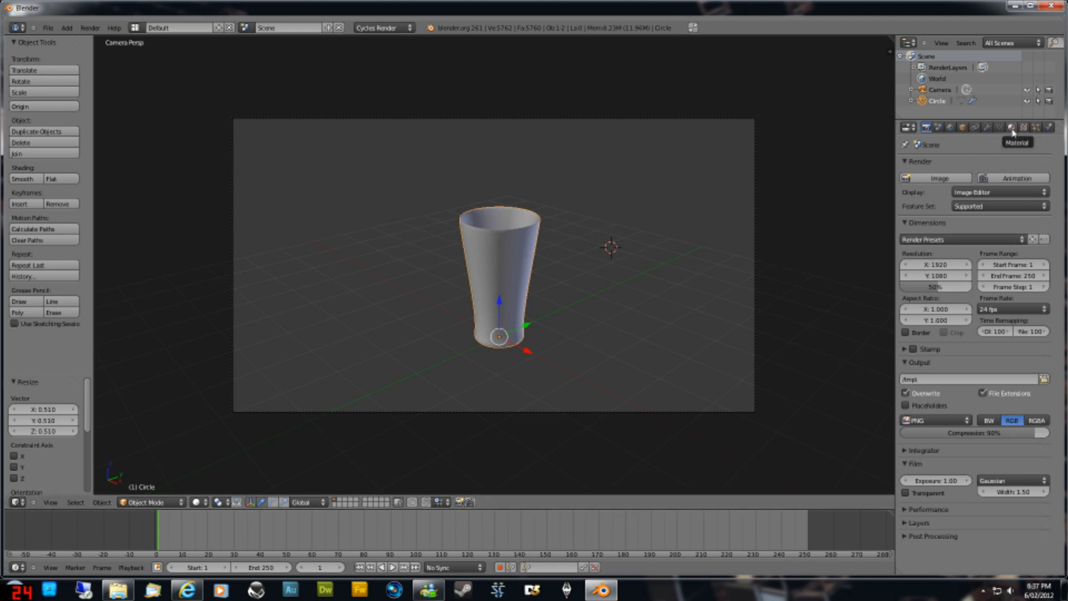
Add a new material to the glass with a Glass BSDF surface shader.
left_click(1012, 127)
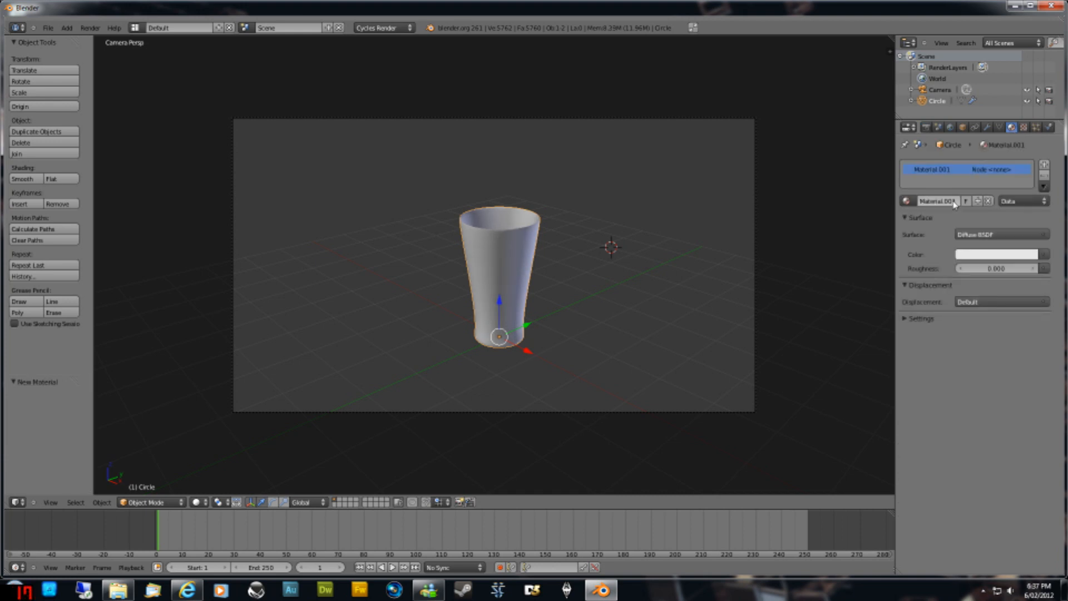
left_click(1000, 234)
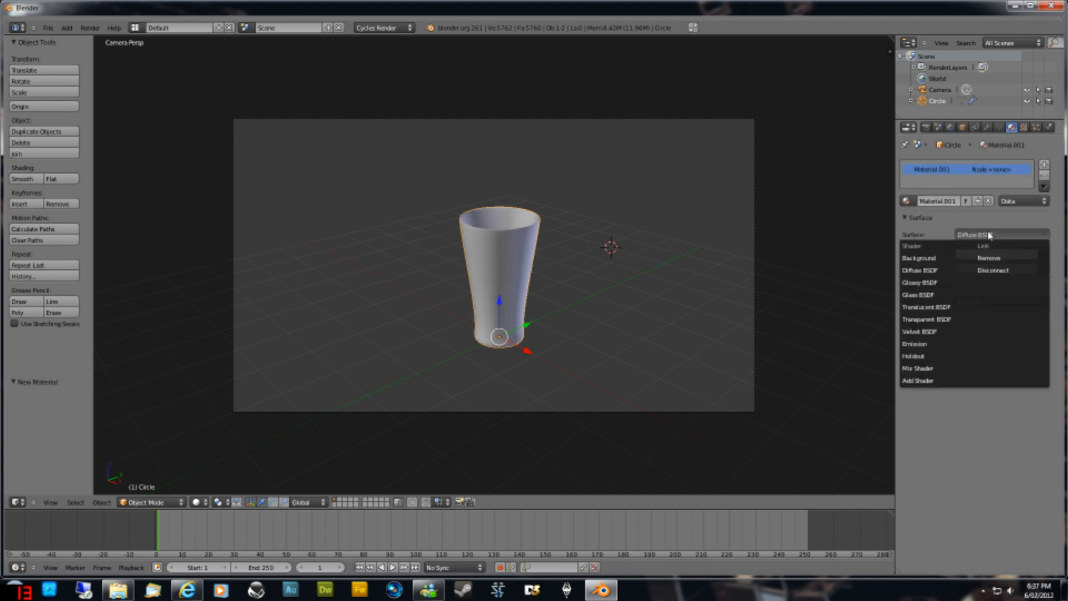
left_click(921, 295)
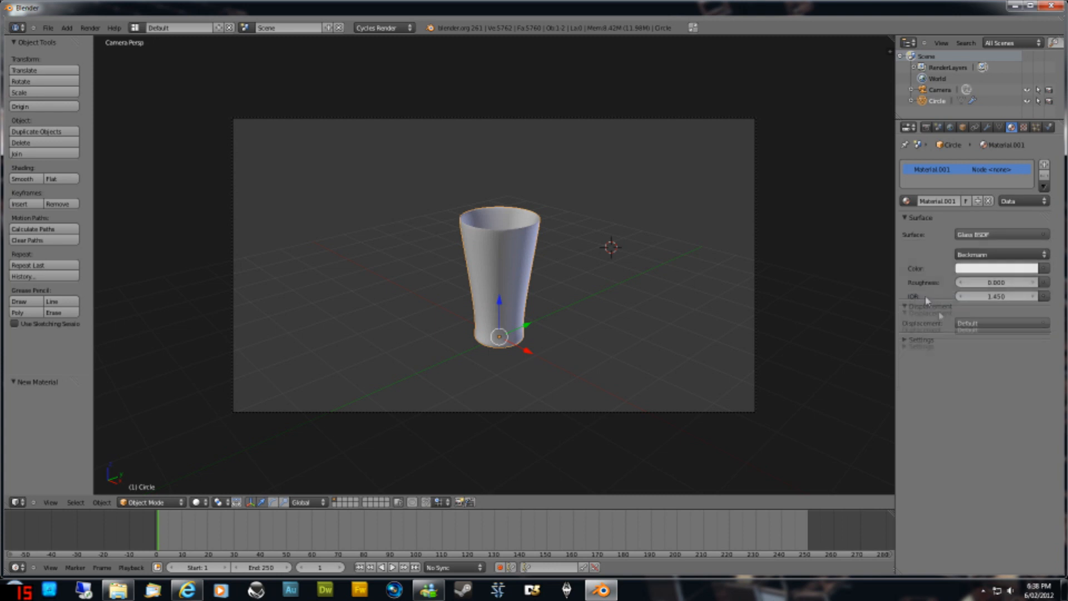
left_click(908, 313)
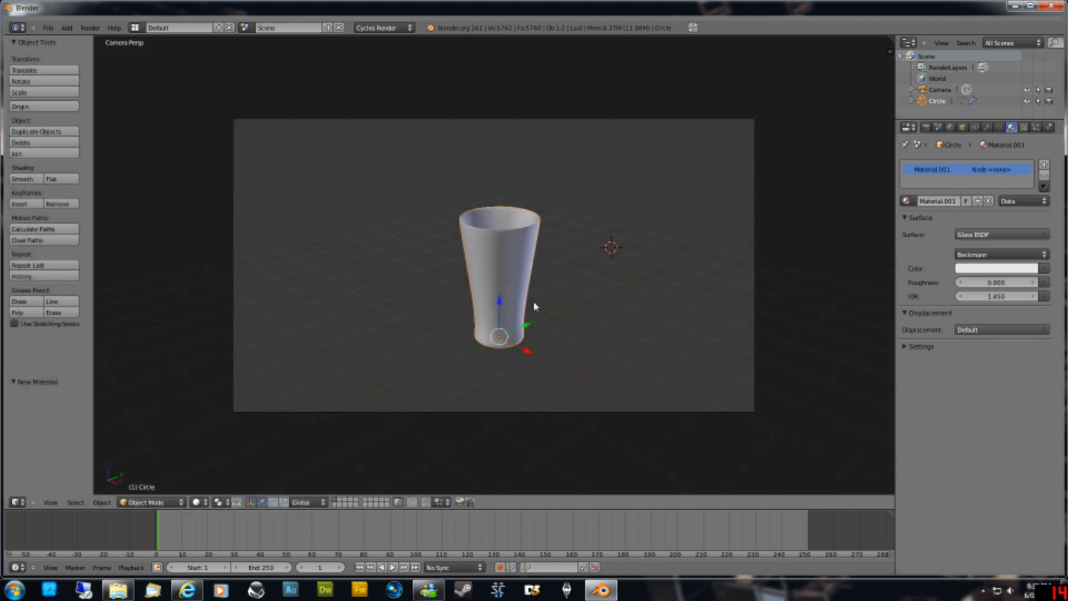
mouse_move(572, 319)
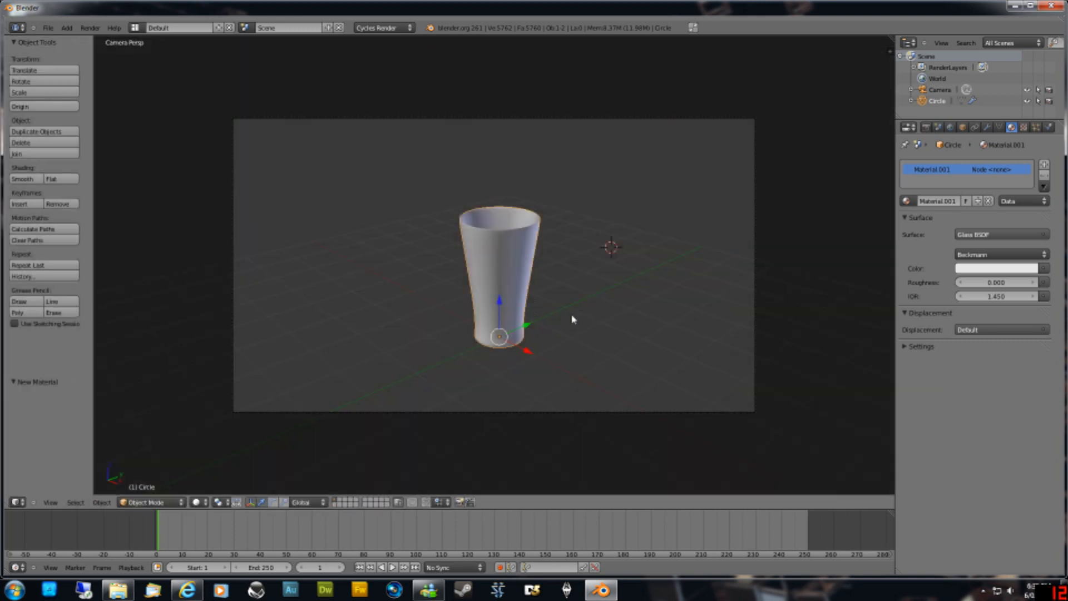
mouse_move(612, 226)
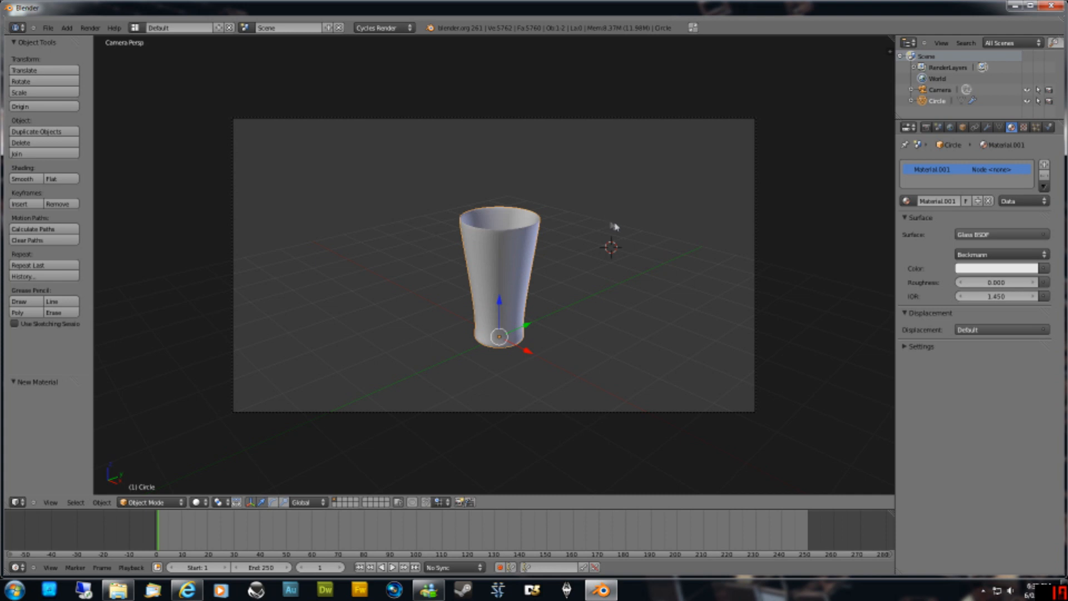
mouse_move(525, 350)
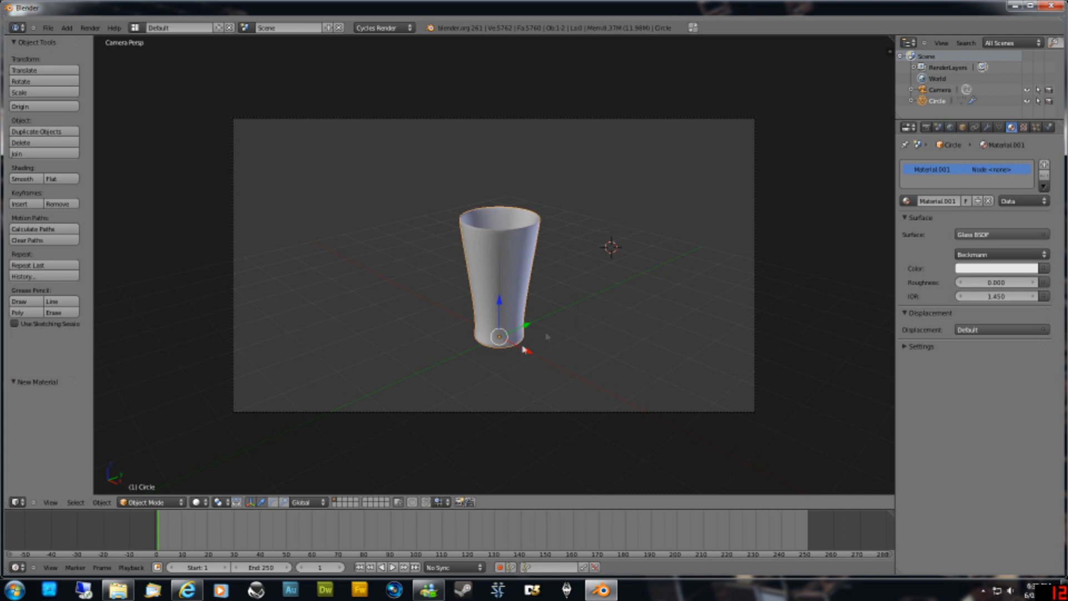
mouse_move(607, 361)
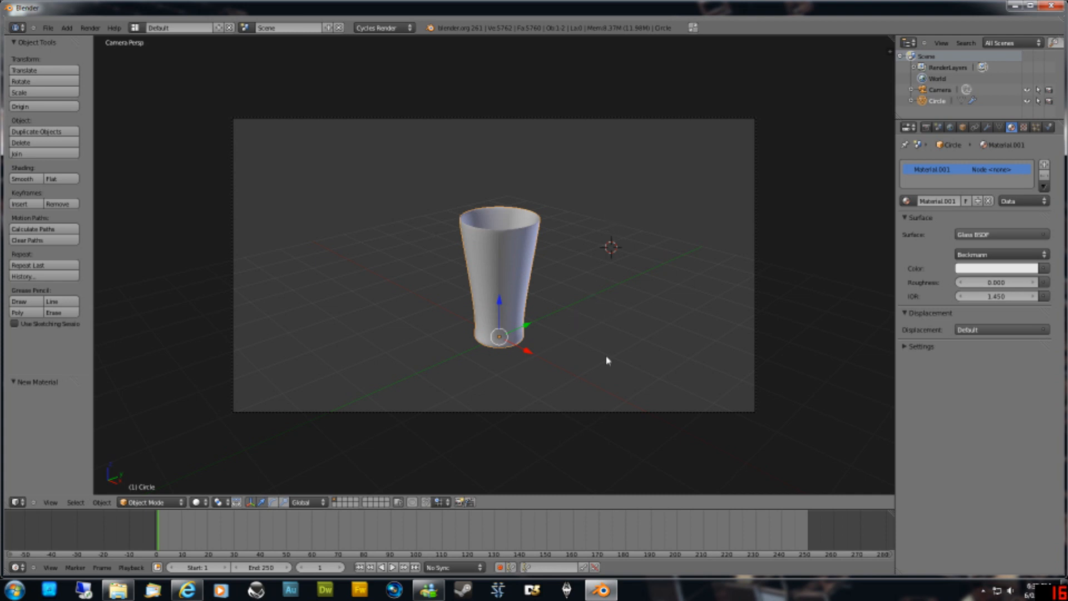
mouse_move(606, 364)
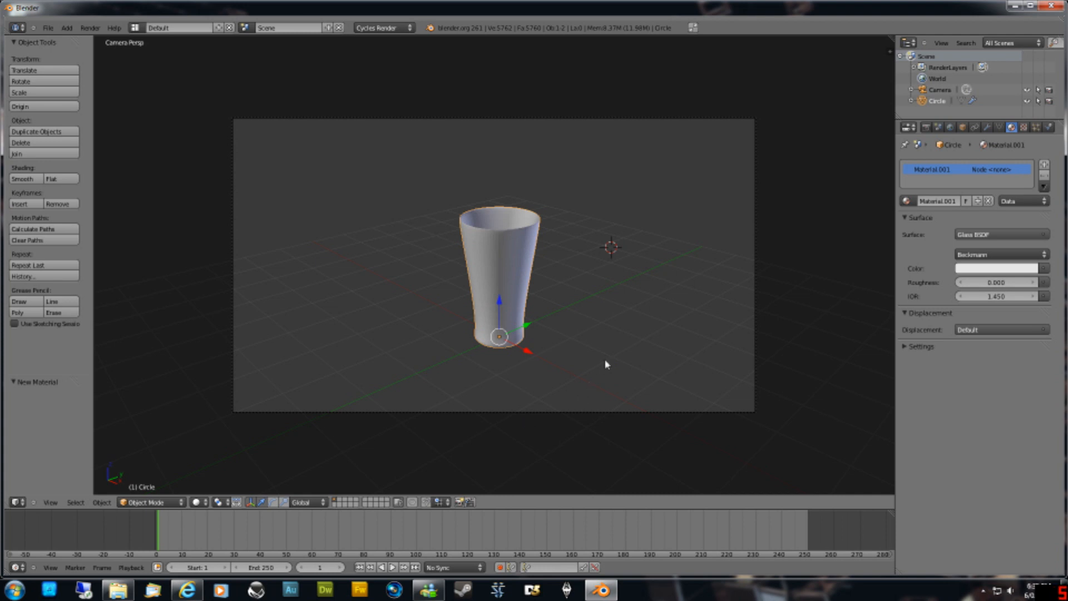
mouse_move(605, 330)
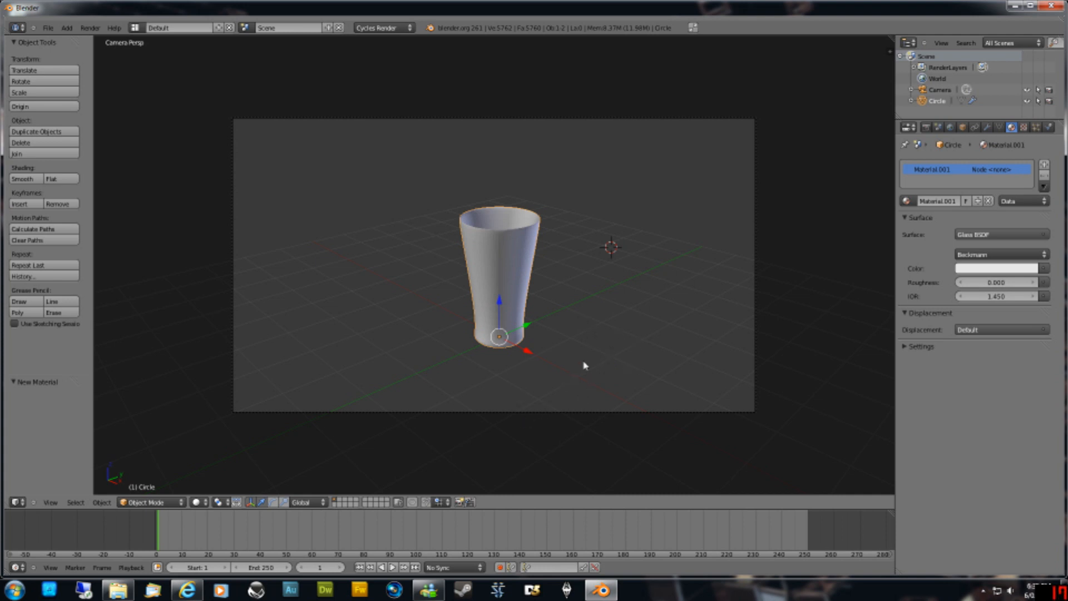
mouse_move(580, 393)
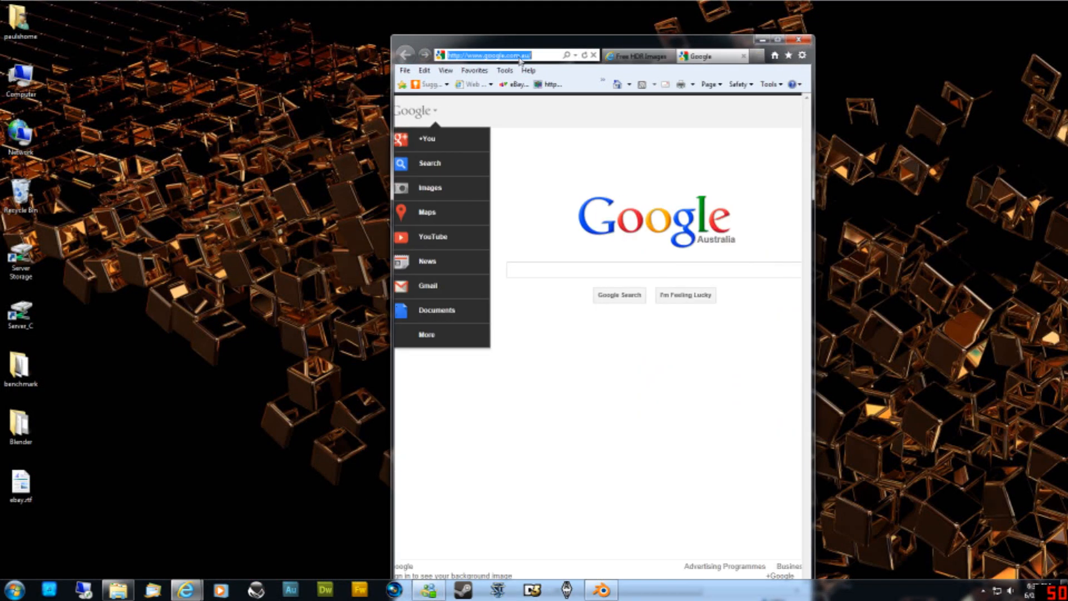
type("www.chromesphere.com")
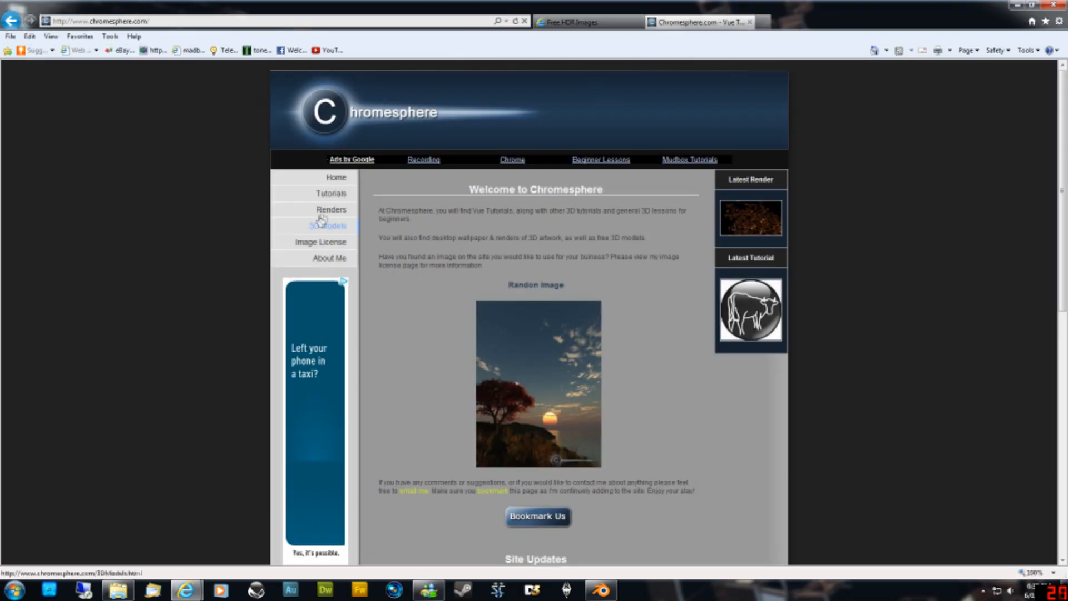
left_click(327, 225)
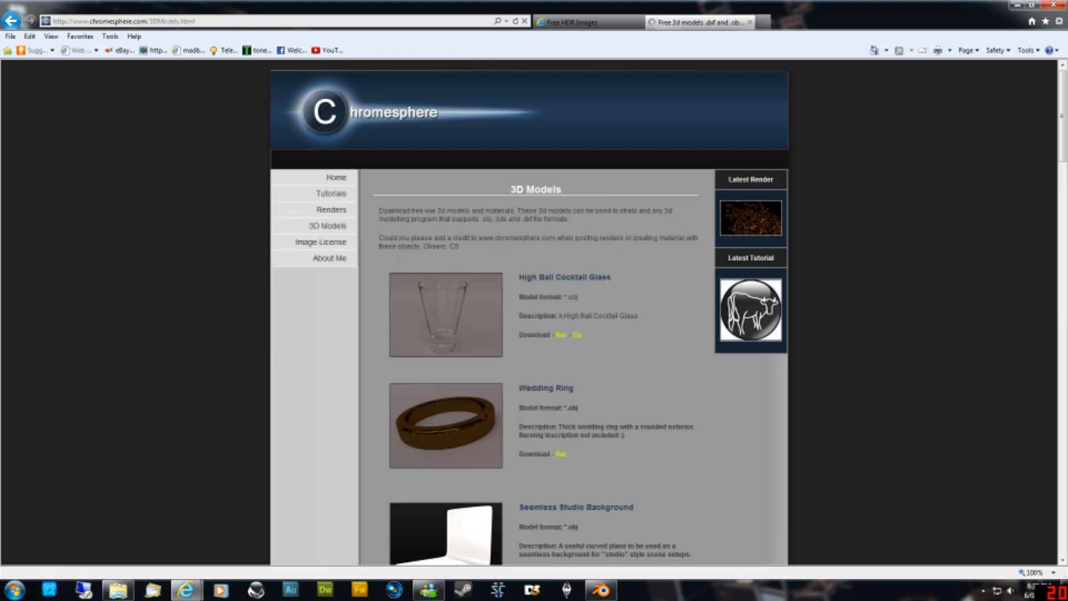
scroll("down", 3)
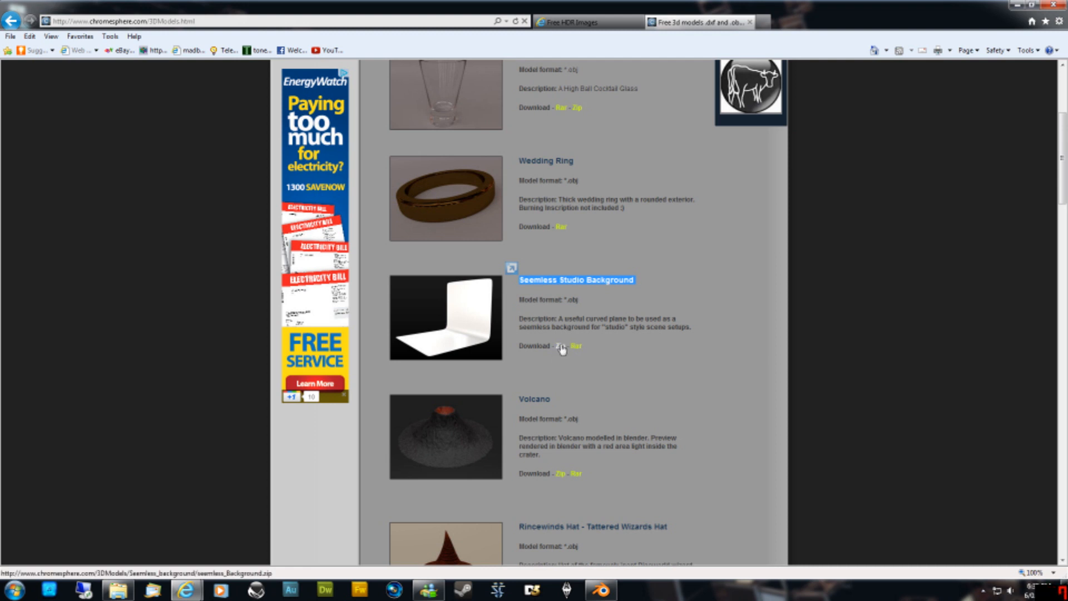
left_click(560, 345)
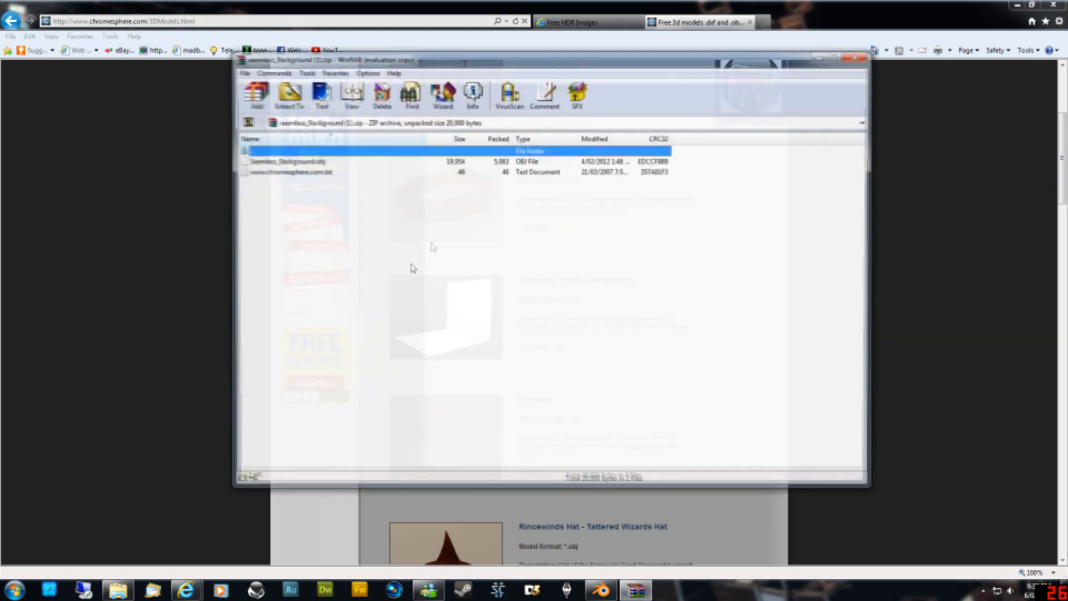
Extract Seemless_Background.obj to the desktop and return to the Chromesphere models page.
left_click(286, 161)
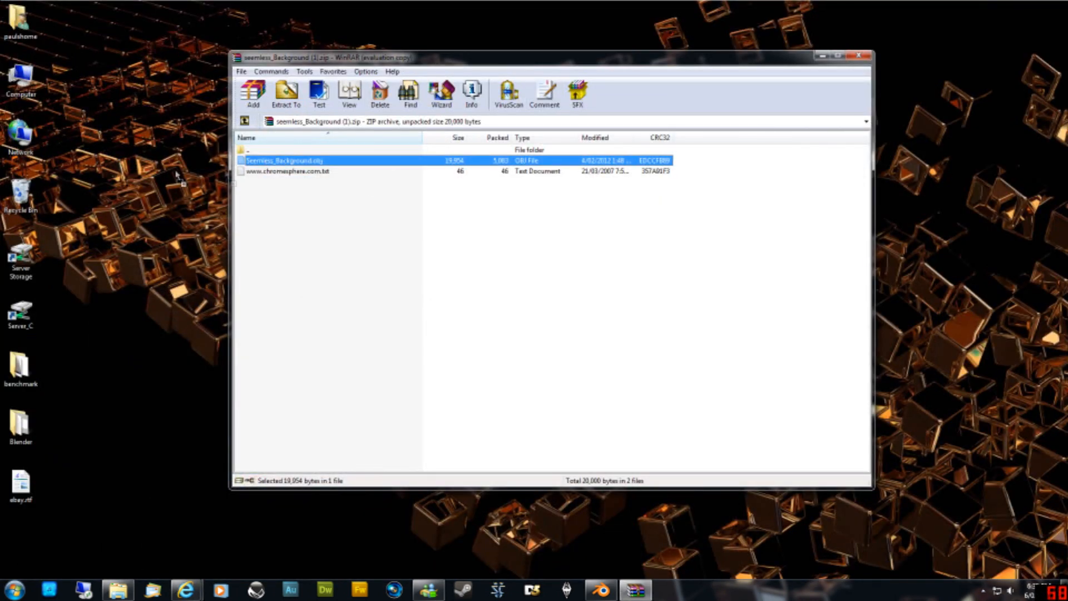
left_click(857, 56)
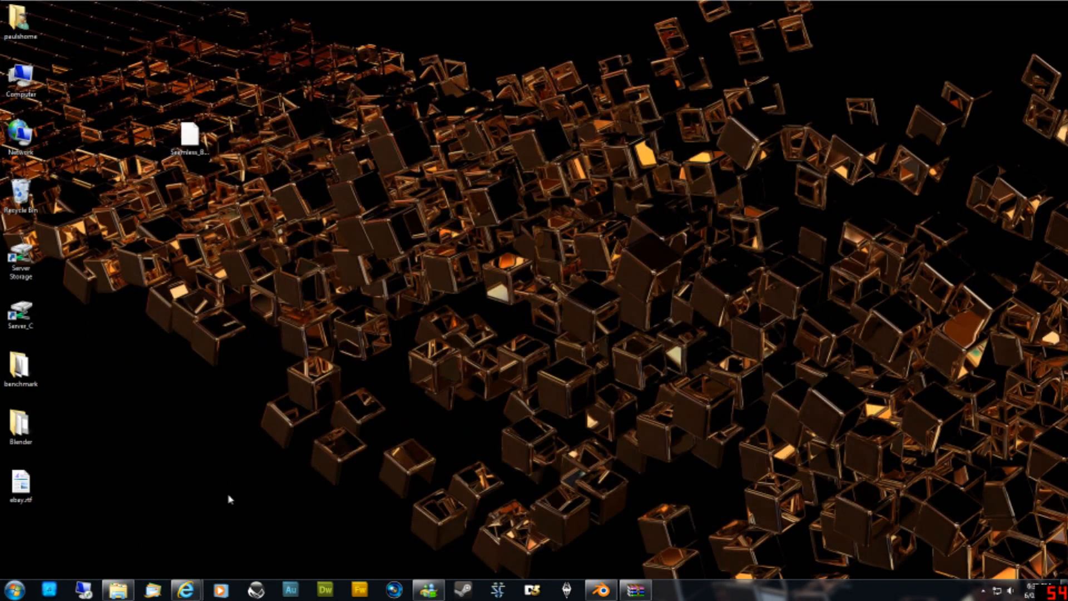
left_click(186, 589)
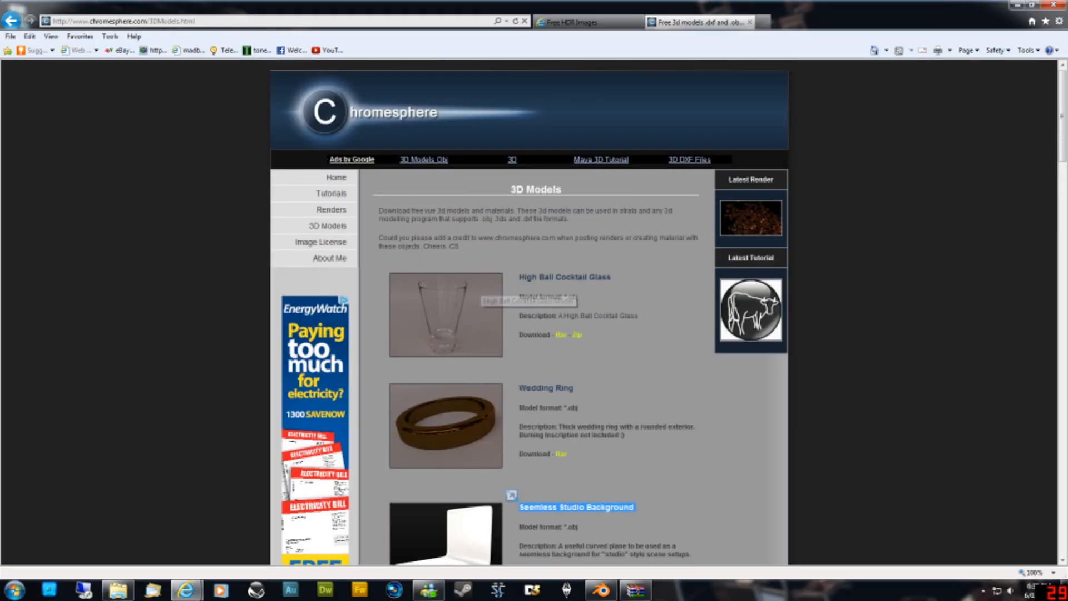
mouse_move(455, 357)
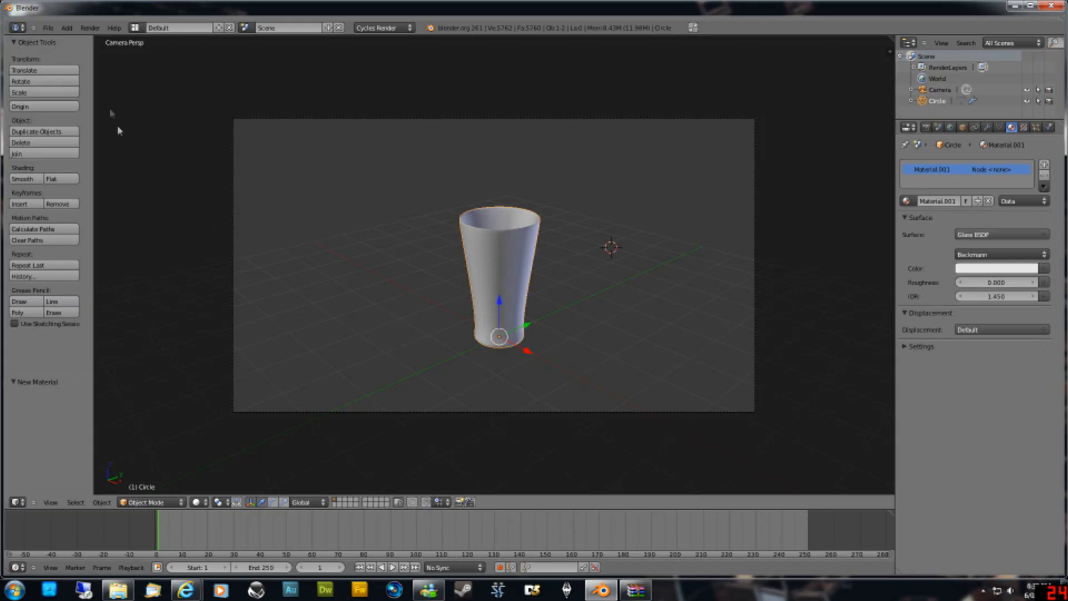
Import Seemless_Background.obj from the Desktop as a Wavefront OBJ, then view from the top.
left_click(48, 28)
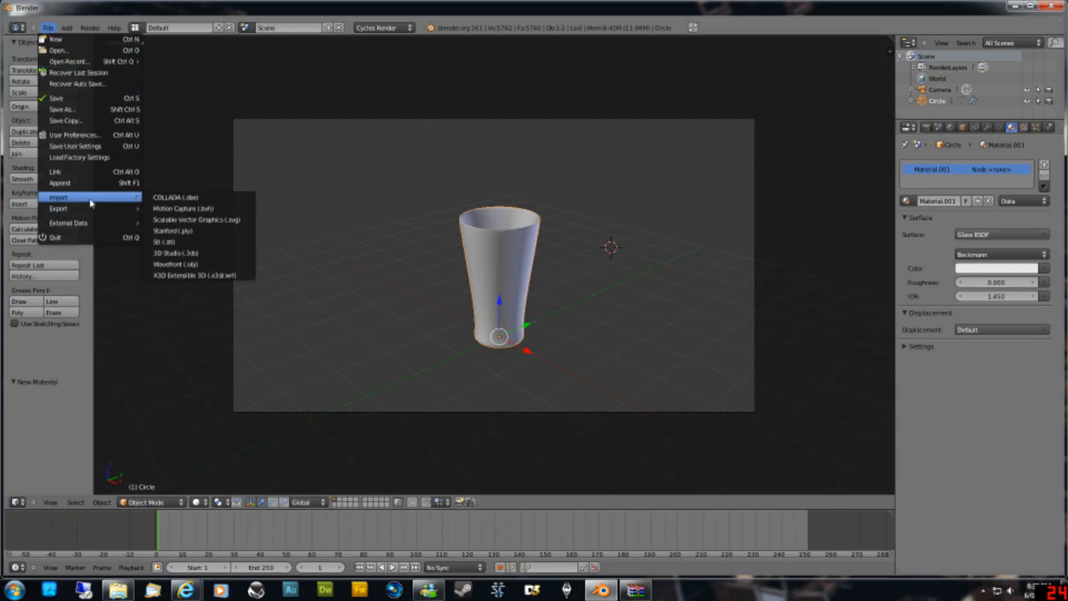
left_click(176, 264)
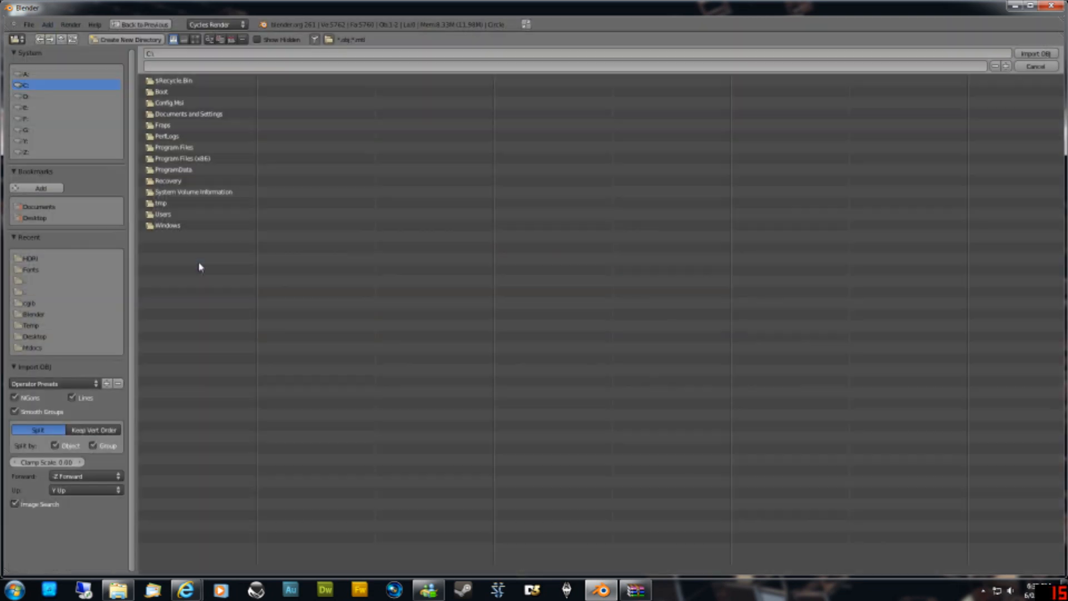
left_click(34, 336)
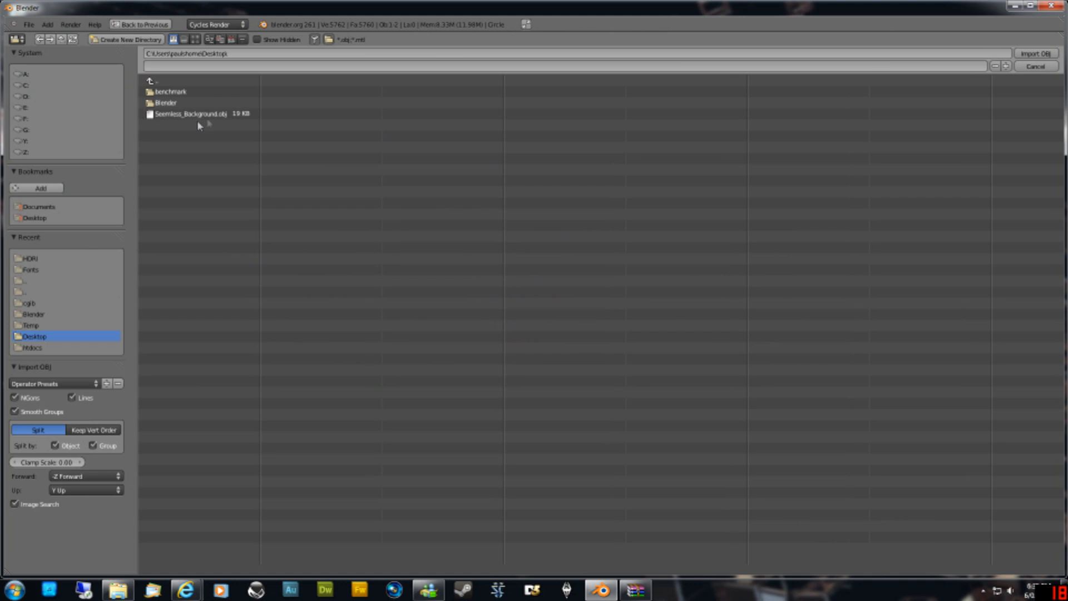
left_click(1035, 53)
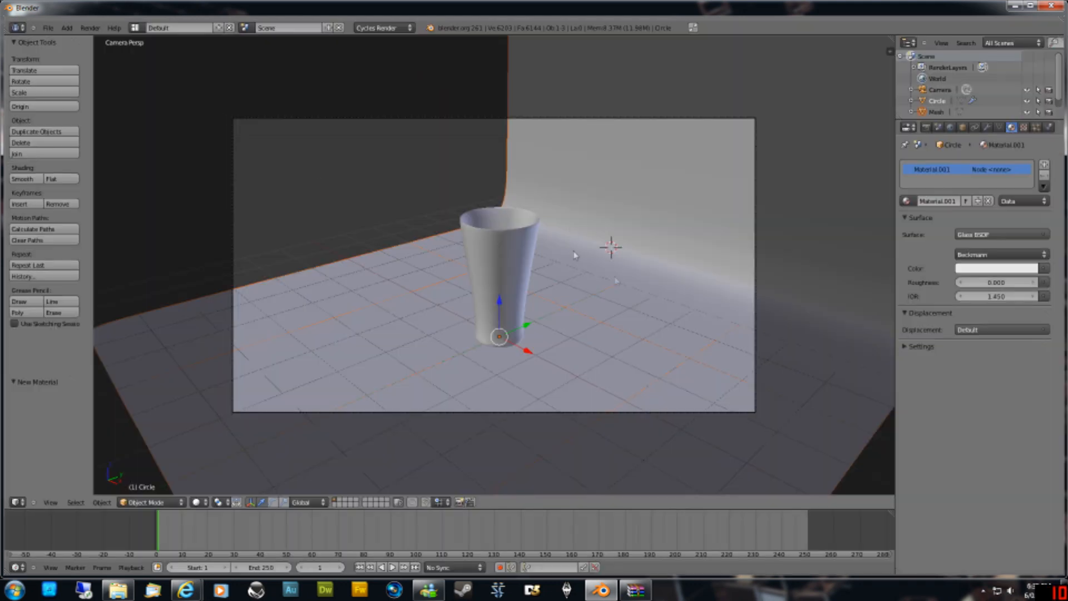
mouse_move(478, 171)
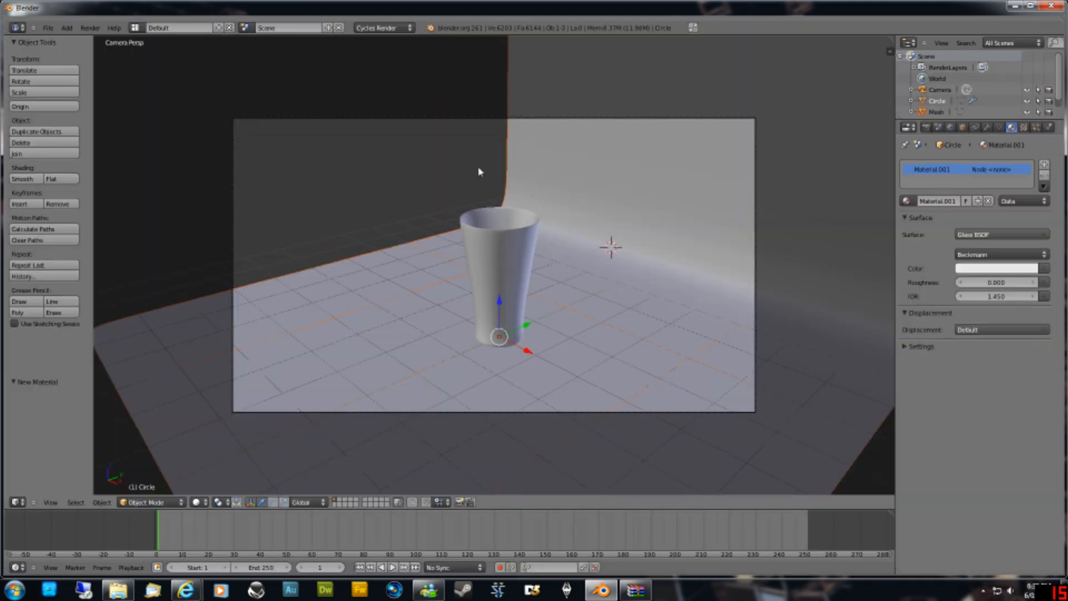
mouse_move(306, 101)
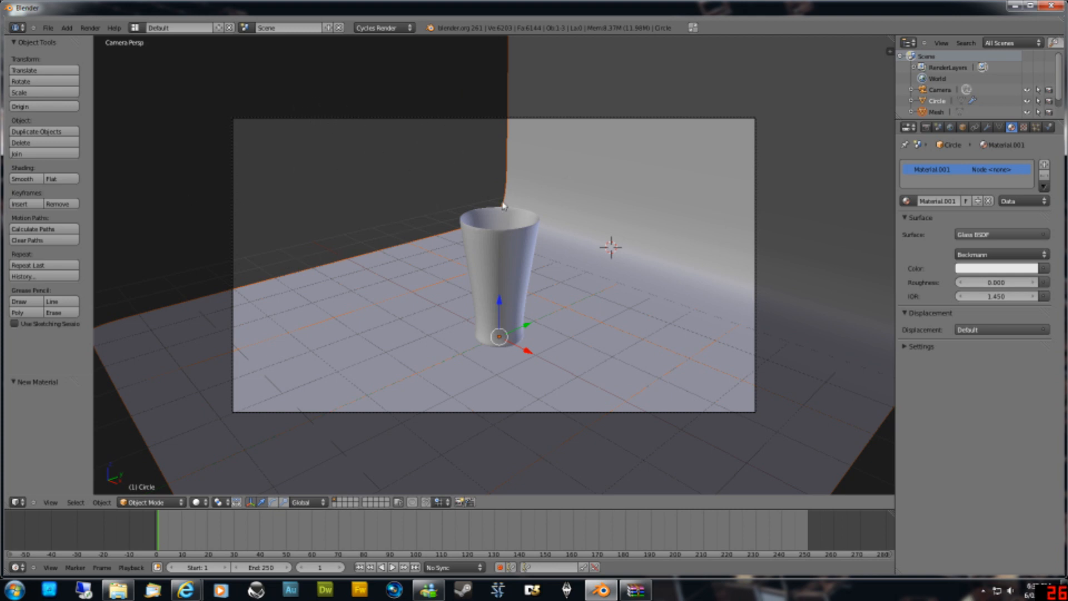
mouse_move(556, 260)
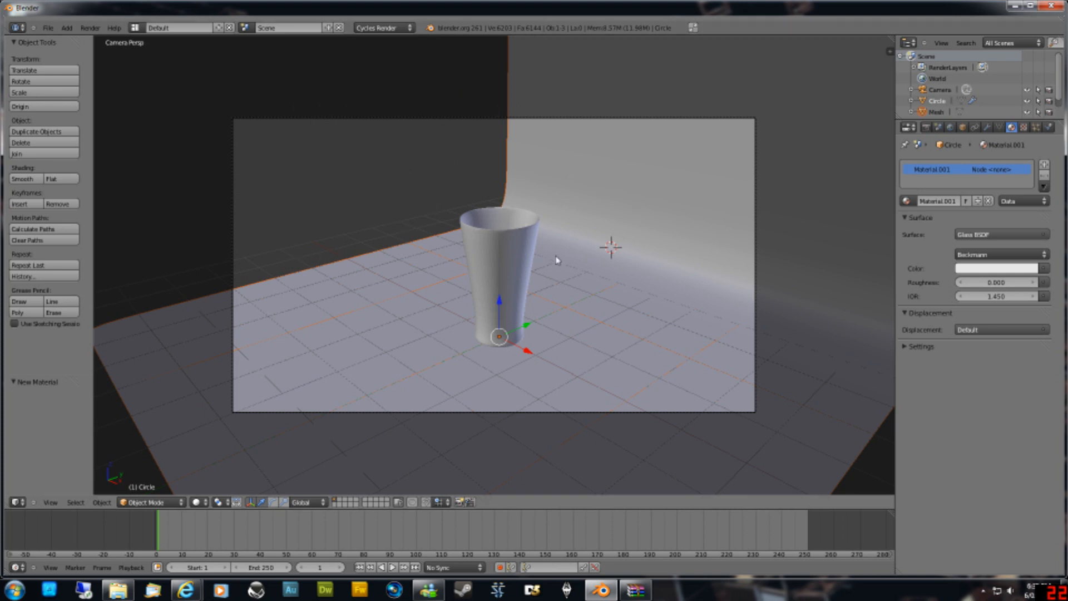
mouse_move(561, 268)
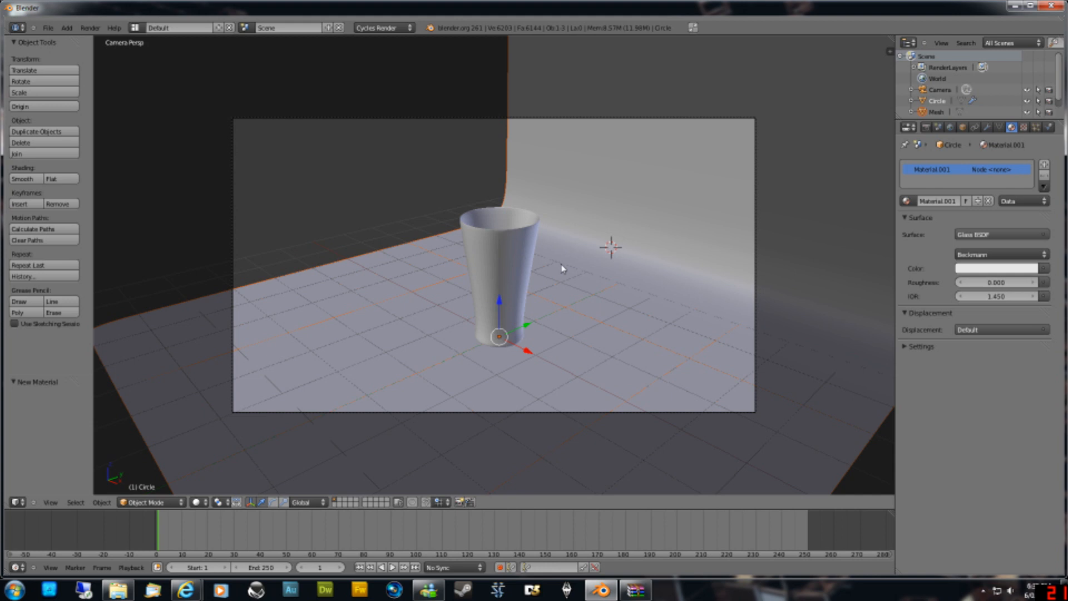
key("7")
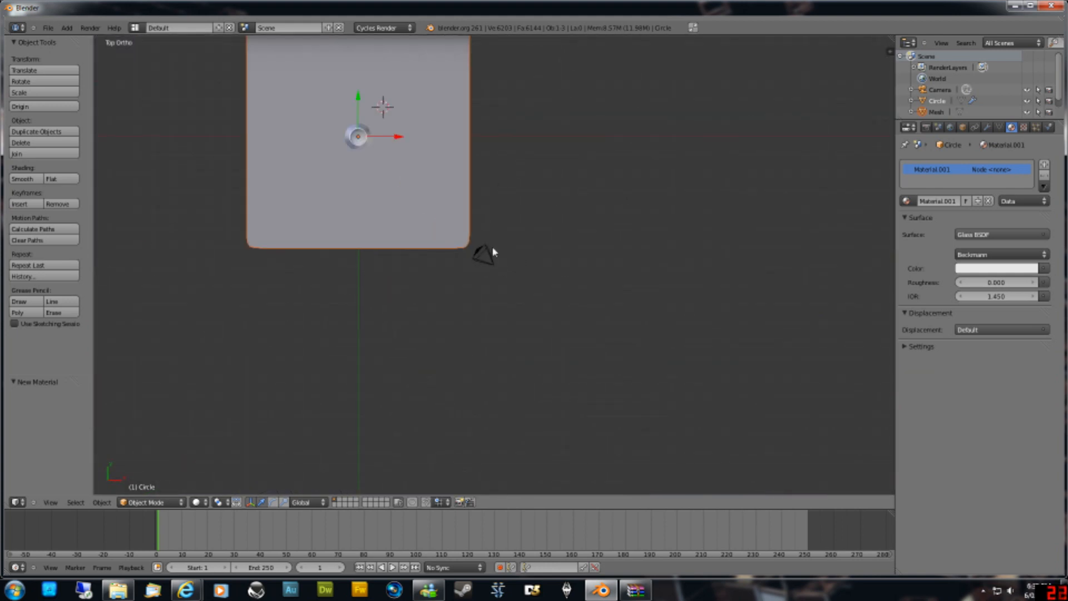
Move the camera in front of the glass and rotate it to aim at the glass.
left_click(485, 255)
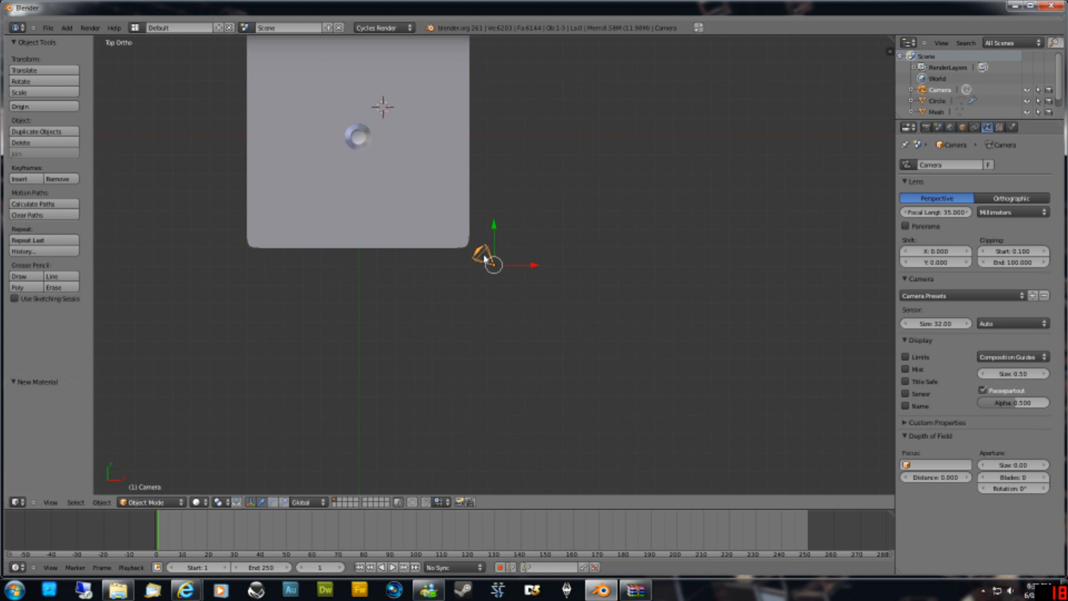
left_click_drag(490, 258, 361, 283)
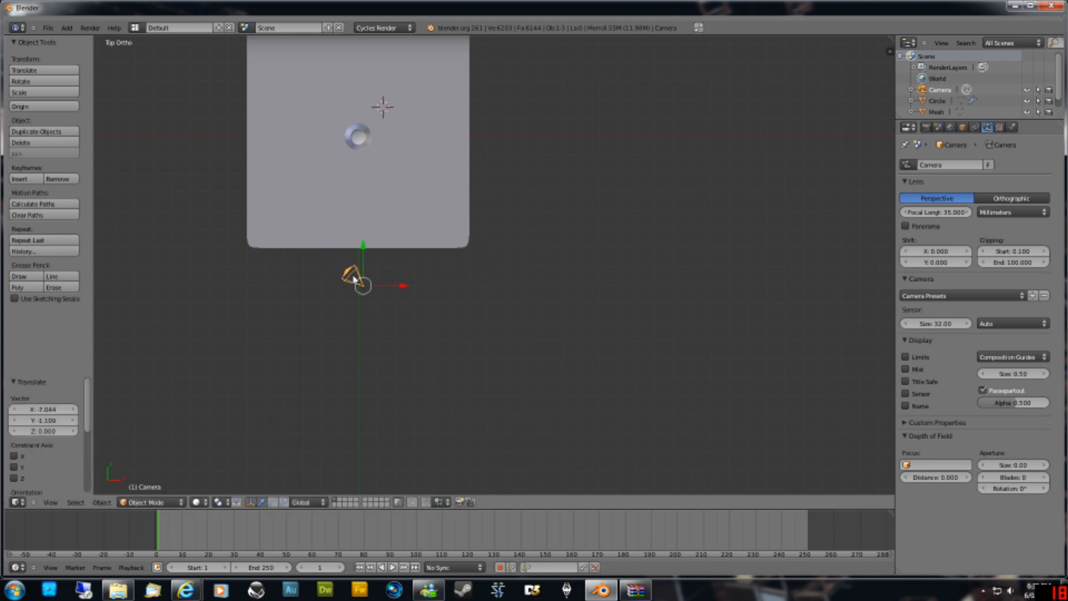
left_click_drag(365, 283, 354, 140)
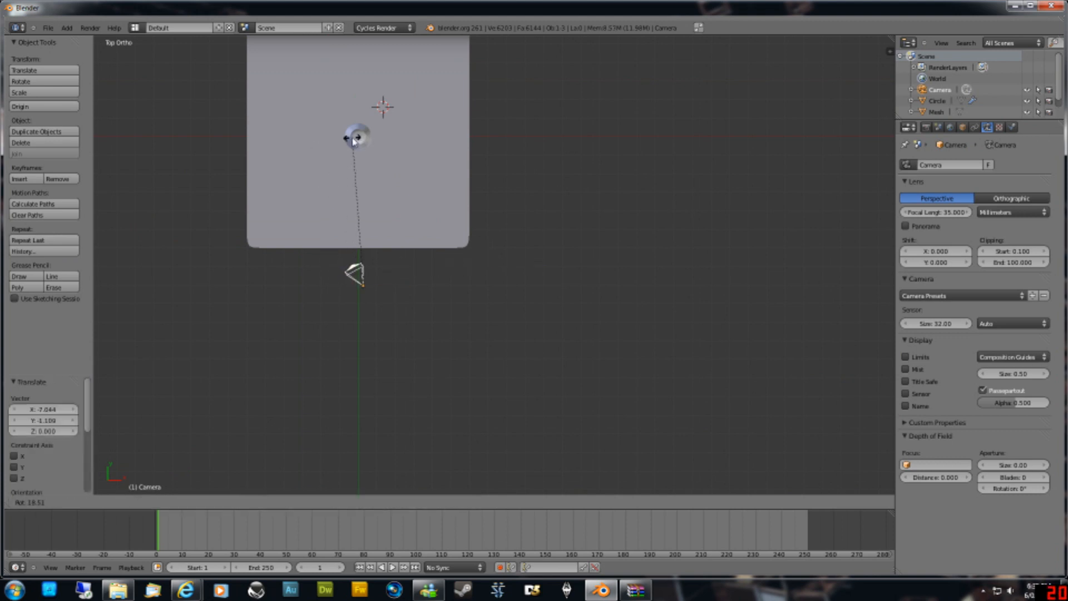
left_click_drag(347, 140, 412, 143)
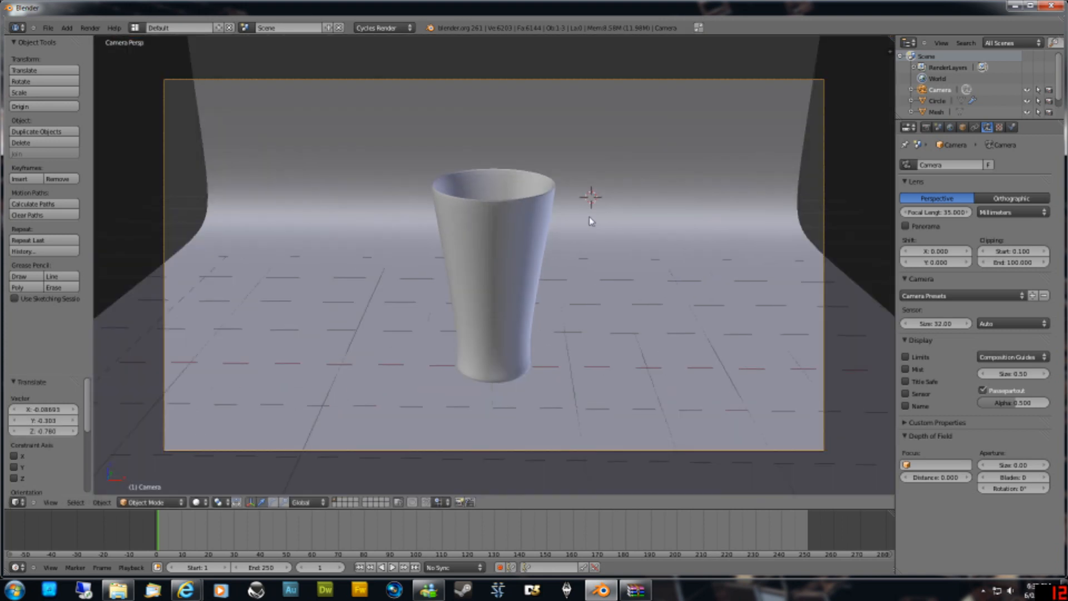
mouse_move(553, 221)
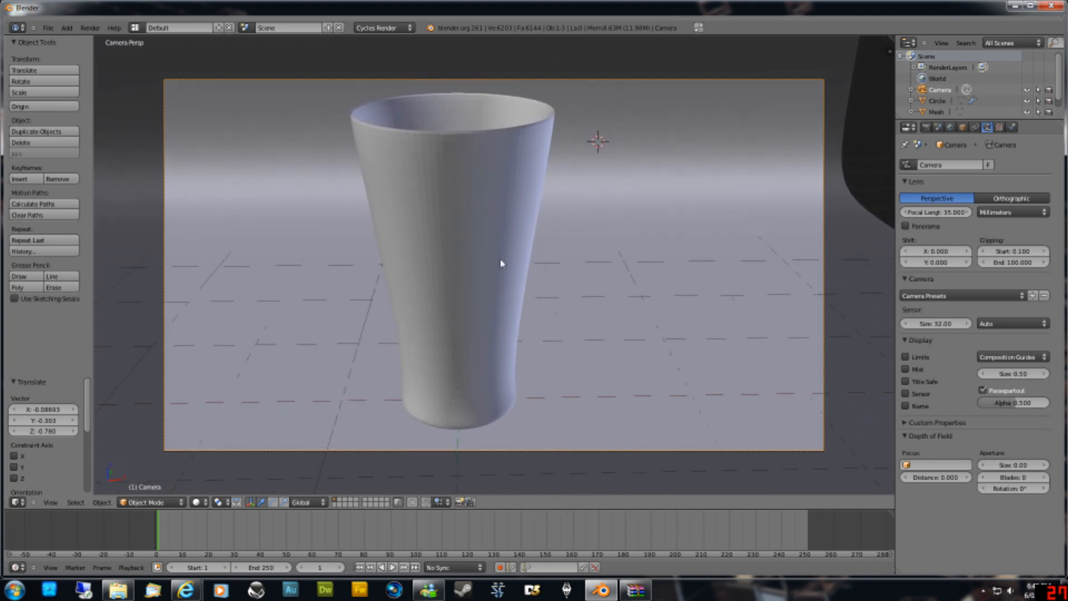
mouse_move(464, 235)
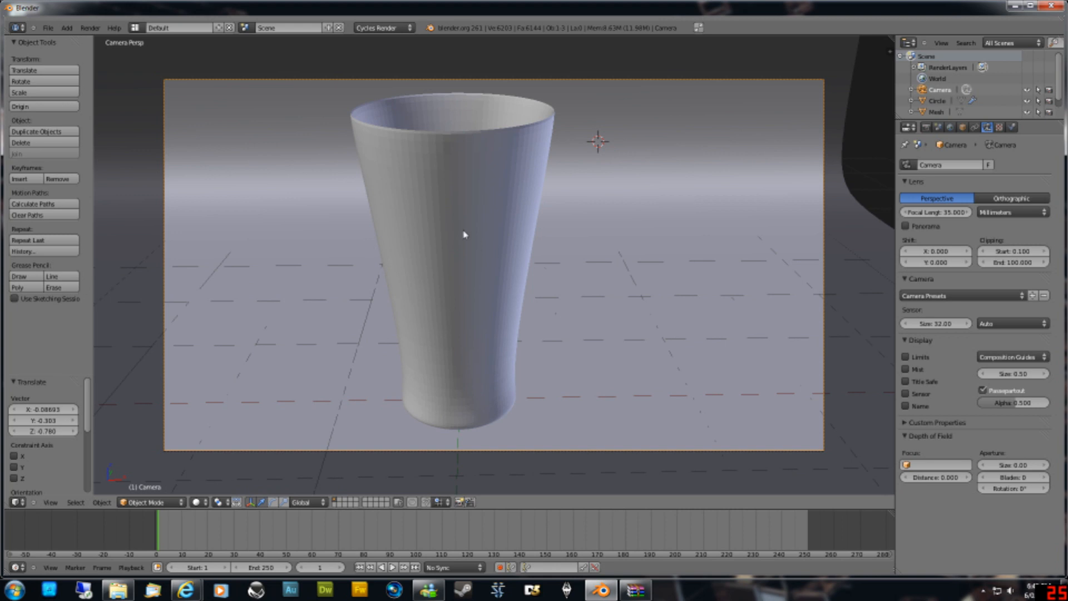
mouse_move(927, 128)
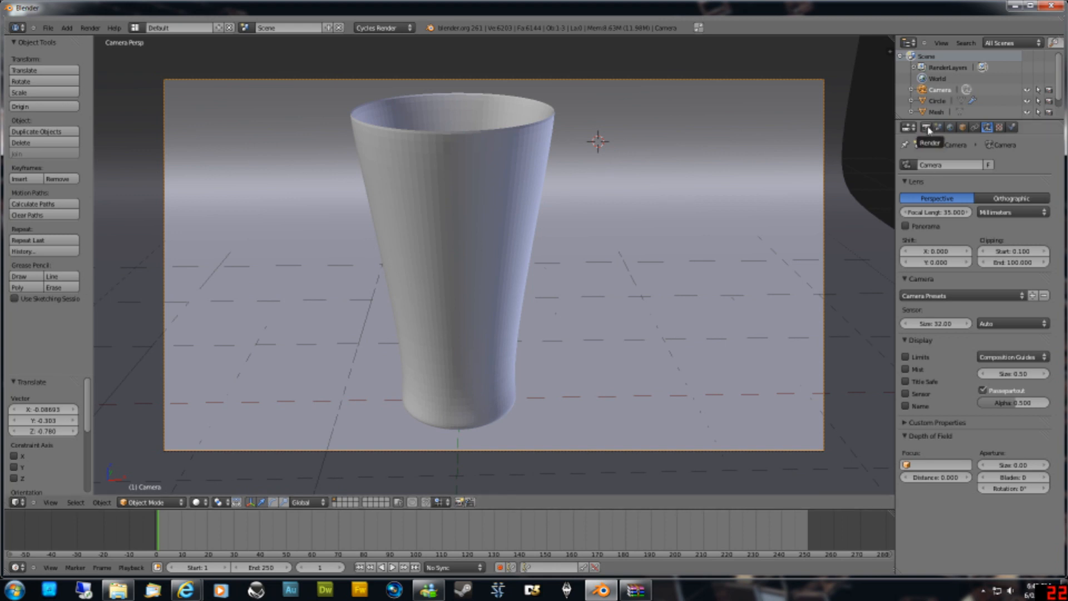
Open the Render properties tab to reach the Cycles sample settings.
left_click(908, 127)
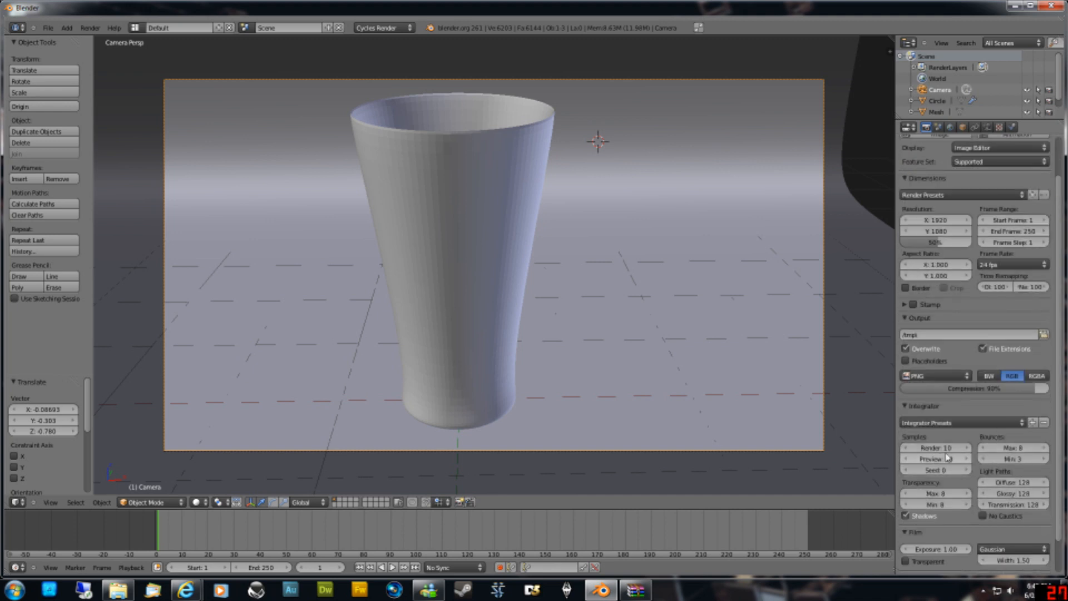
mouse_move(936, 447)
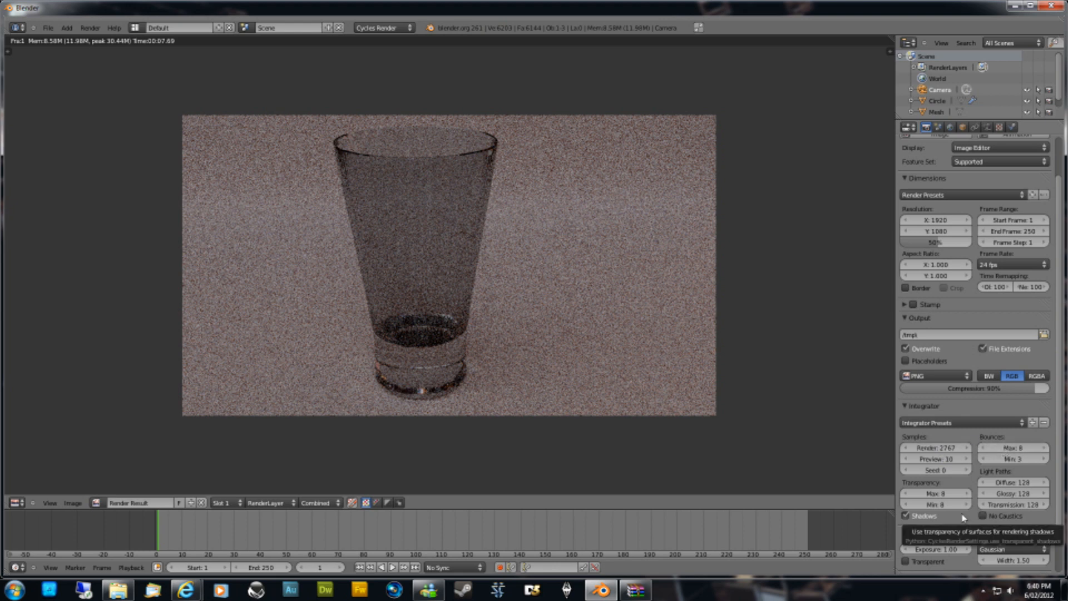
Close the grainy Cycles render and return to the 3D viewport of the glass.
left_click(88, 28)
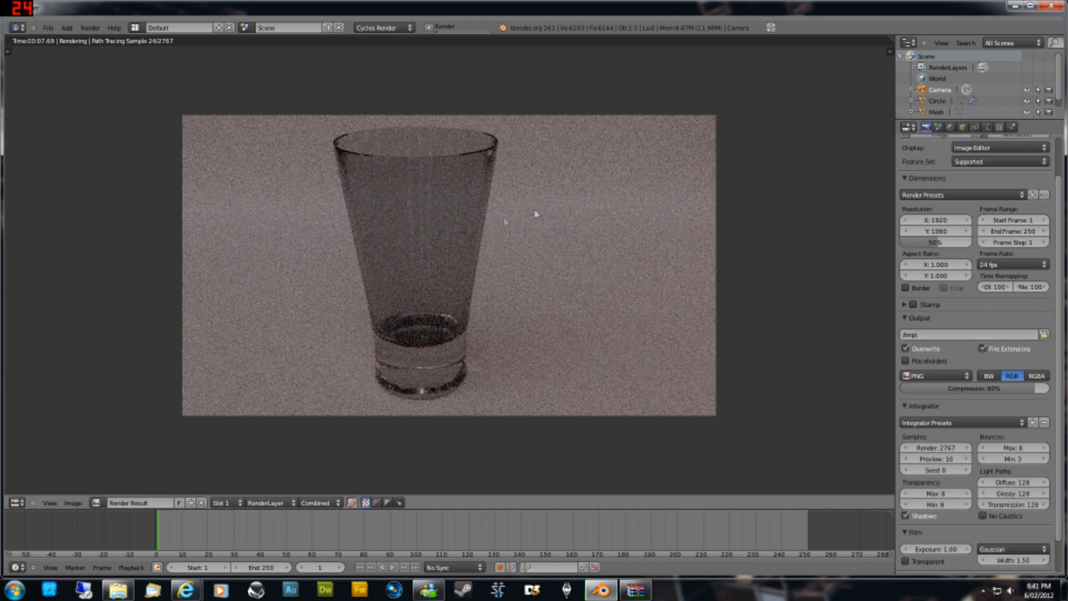
mouse_move(455, 247)
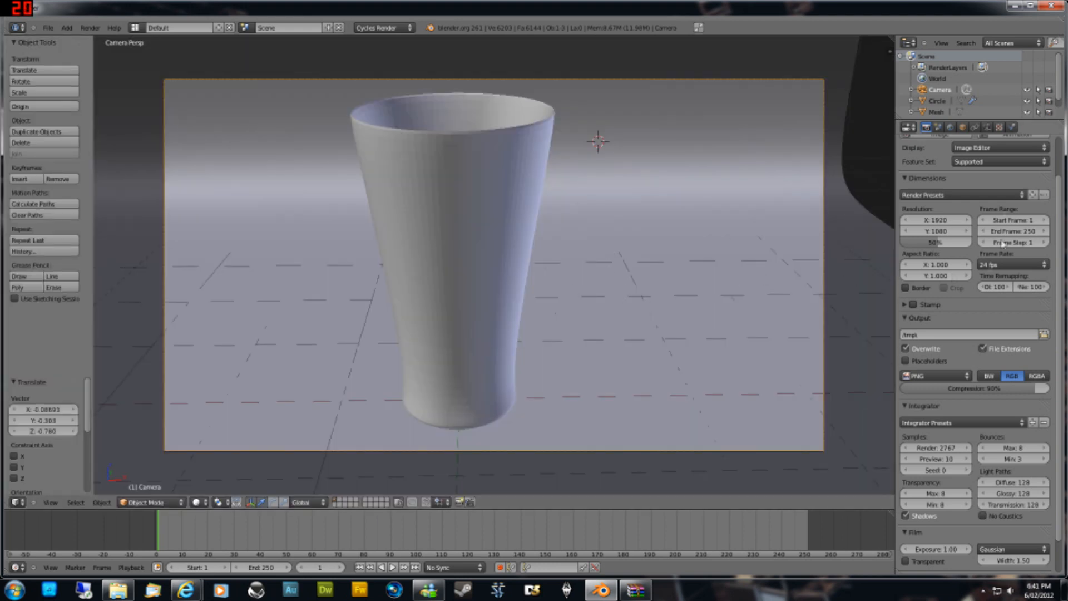
mouse_move(621, 167)
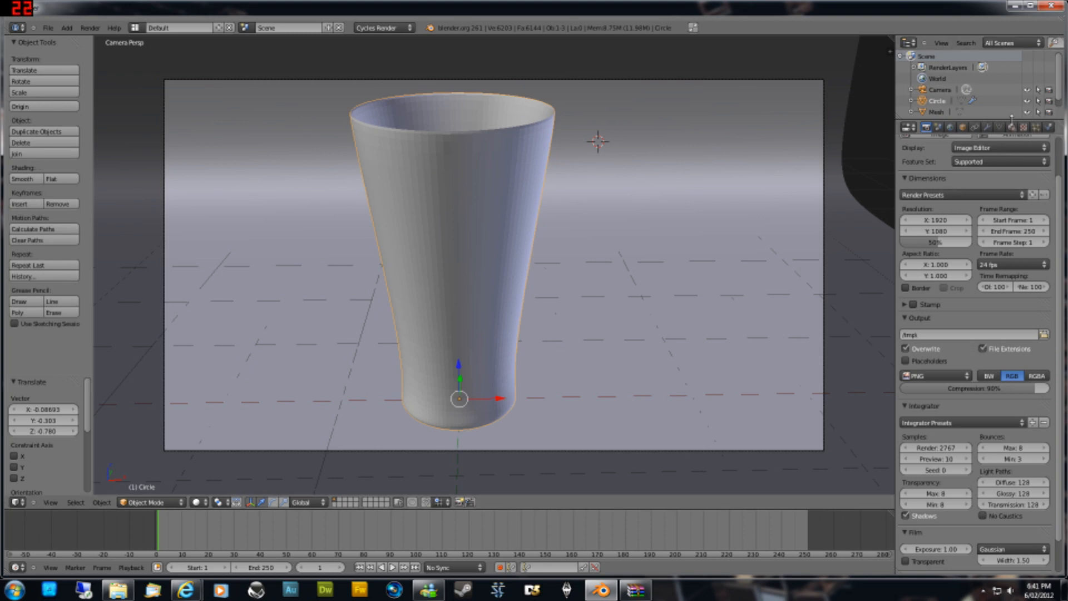
Select the glass and show its Glass BSDF material in the Material tab.
left_click(1013, 127)
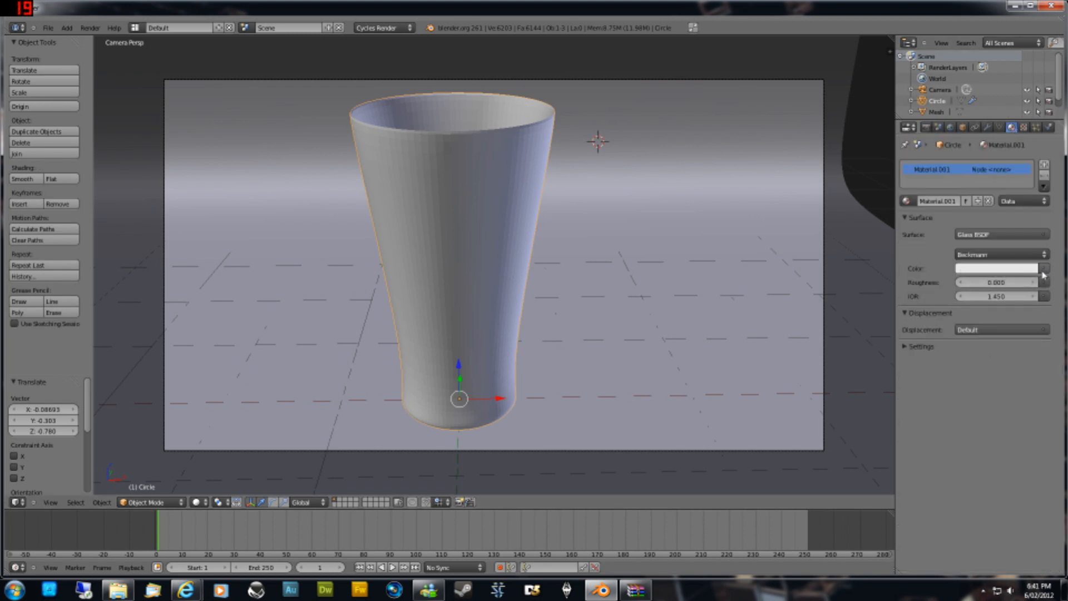
left_click(997, 268)
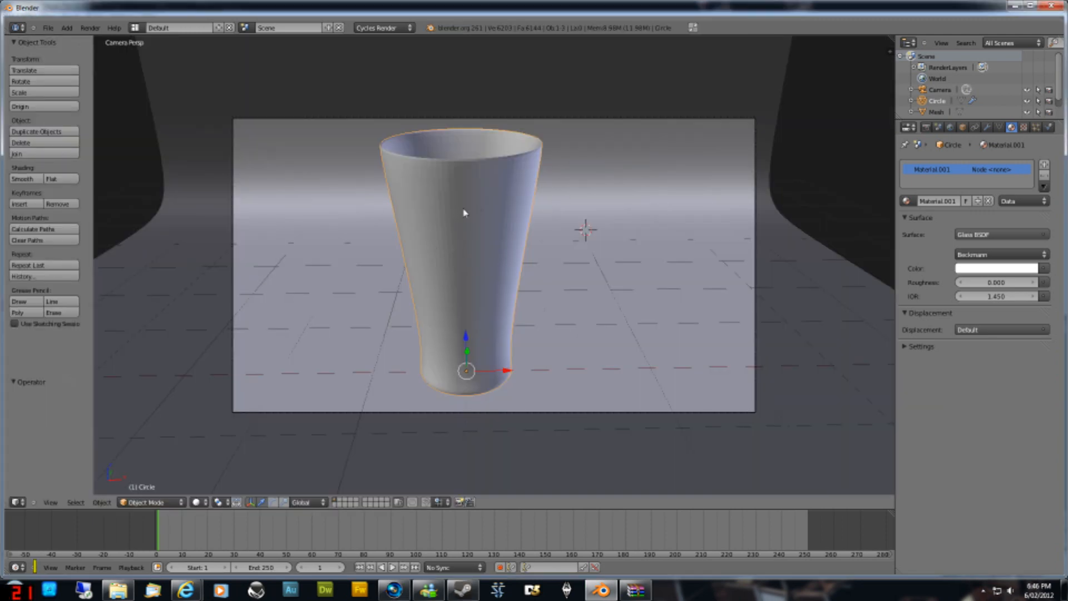
mouse_move(400, 178)
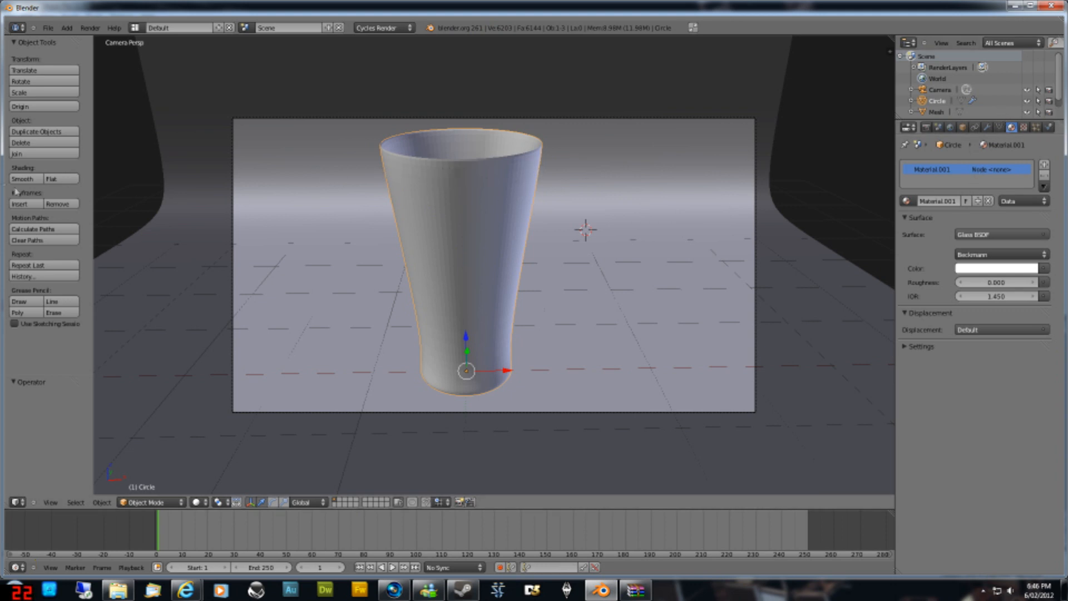
mouse_move(124, 200)
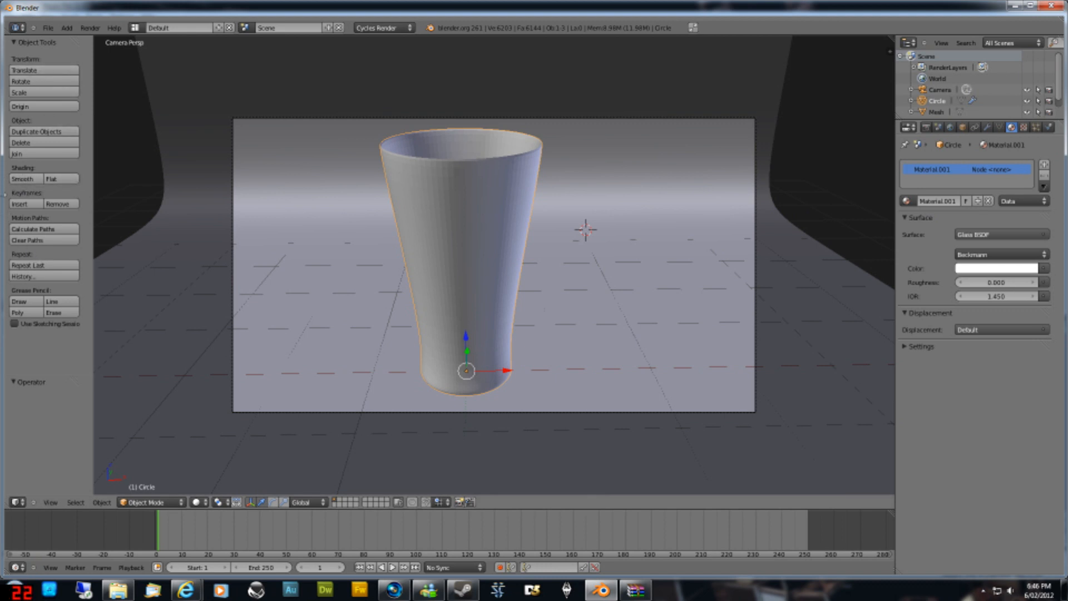
Apply Smooth shading to the selected glass from the Tool Shelf.
left_click(21, 178)
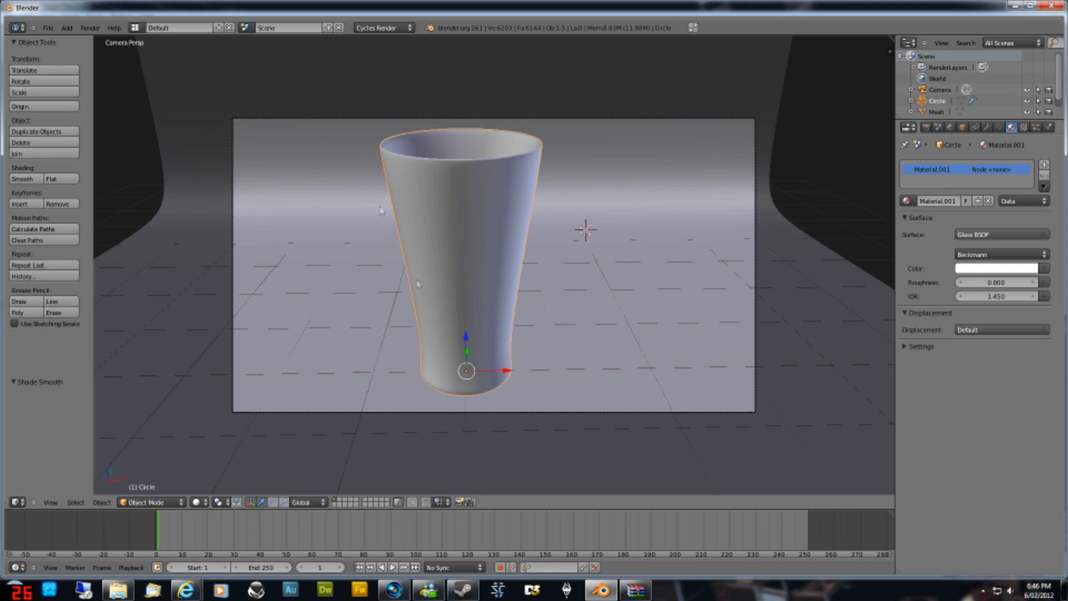
mouse_move(433, 265)
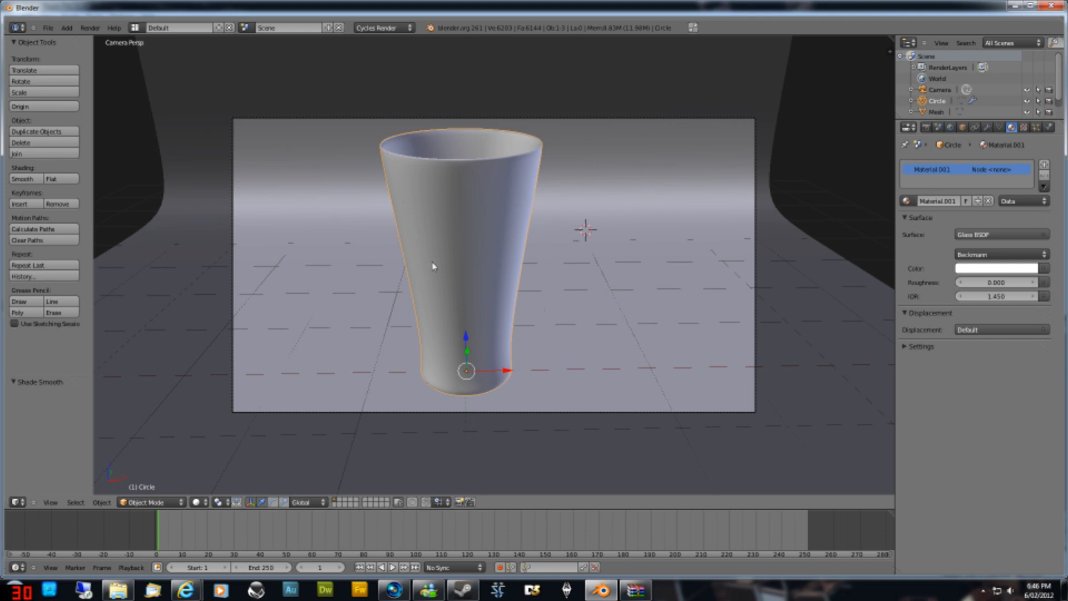